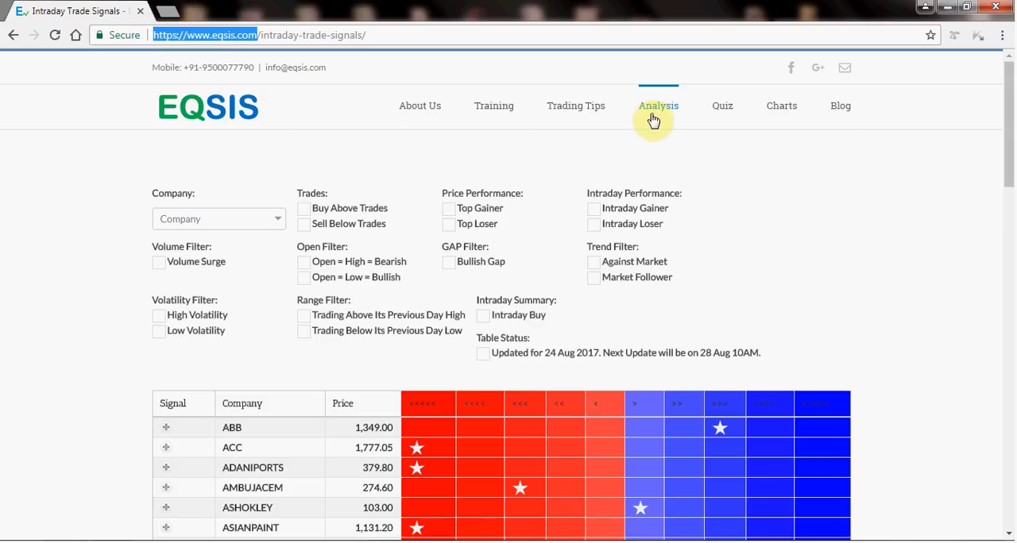
mouse_move(658, 105)
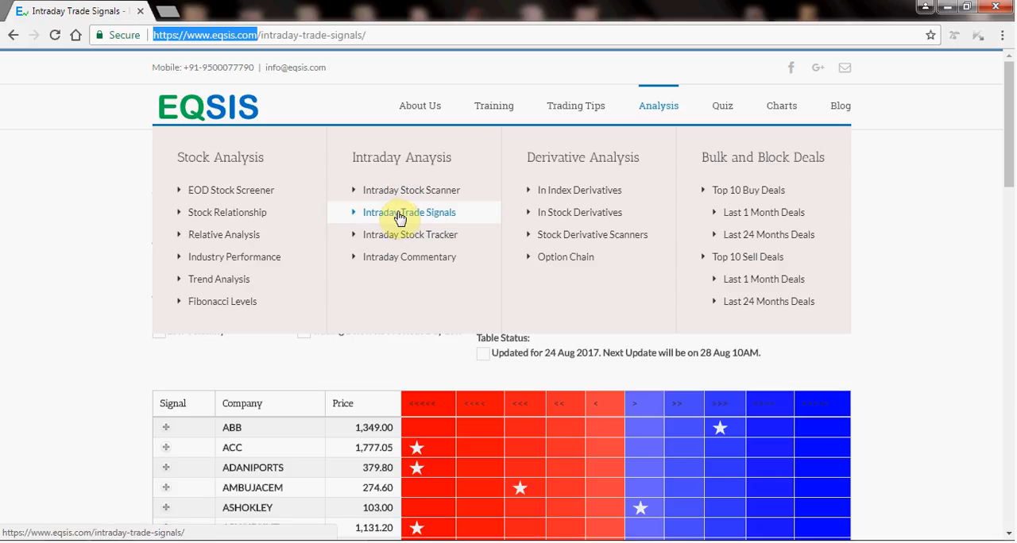
mouse_move(469, 219)
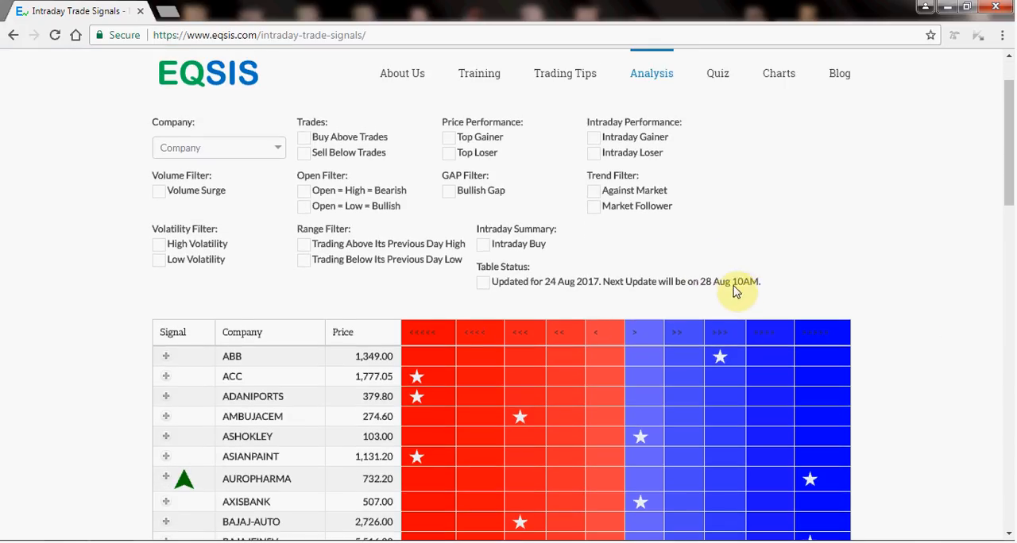
mouse_move(687, 263)
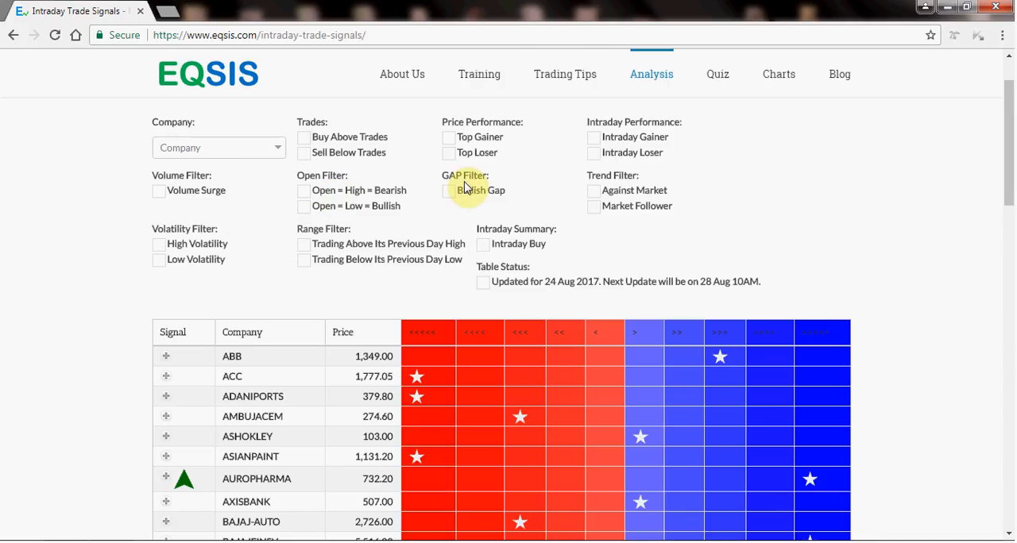
mouse_move(282, 108)
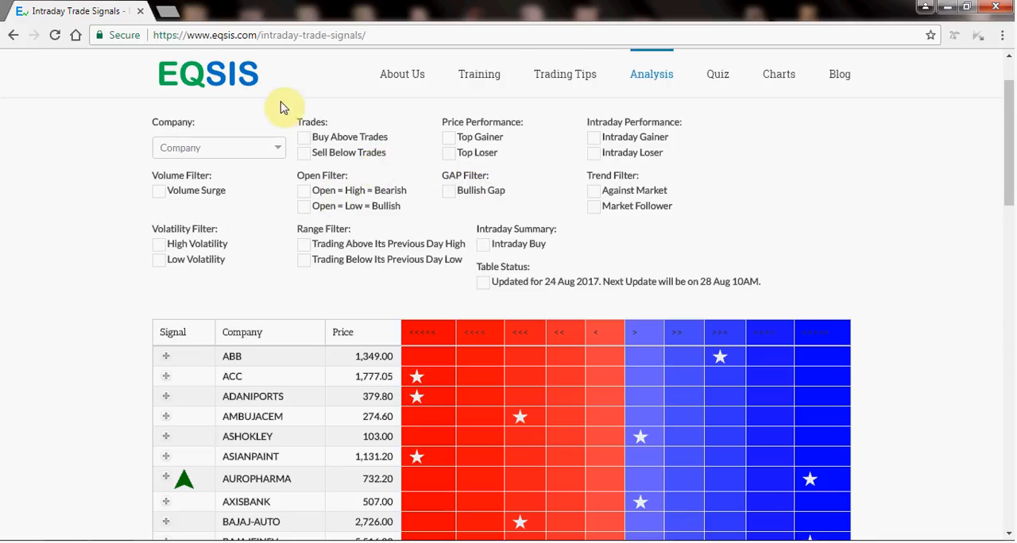
Step: Go to youtube.com in a new tab and land on the EQSIS channel page
type("youtube.com/eqsis")
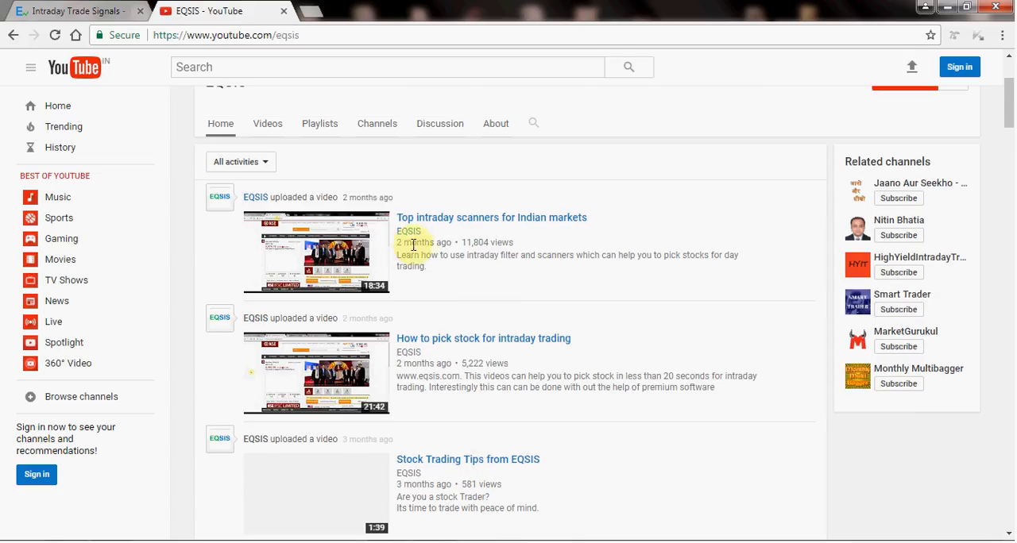
mouse_move(553, 229)
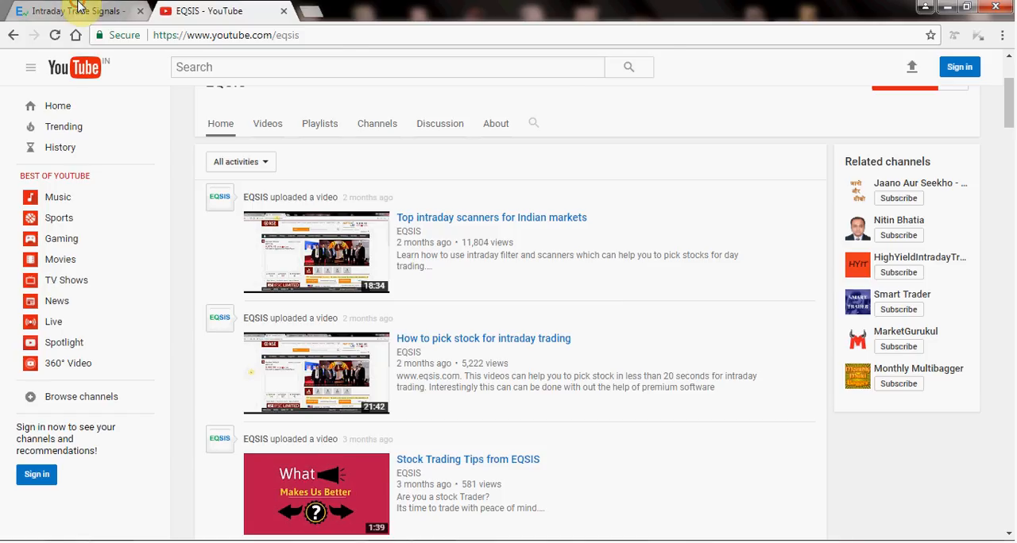
Step: Return to the Intraday Trade Signals tab and scroll through the ABB, ACC, AUROPHARMA signal table
left_click(72, 10)
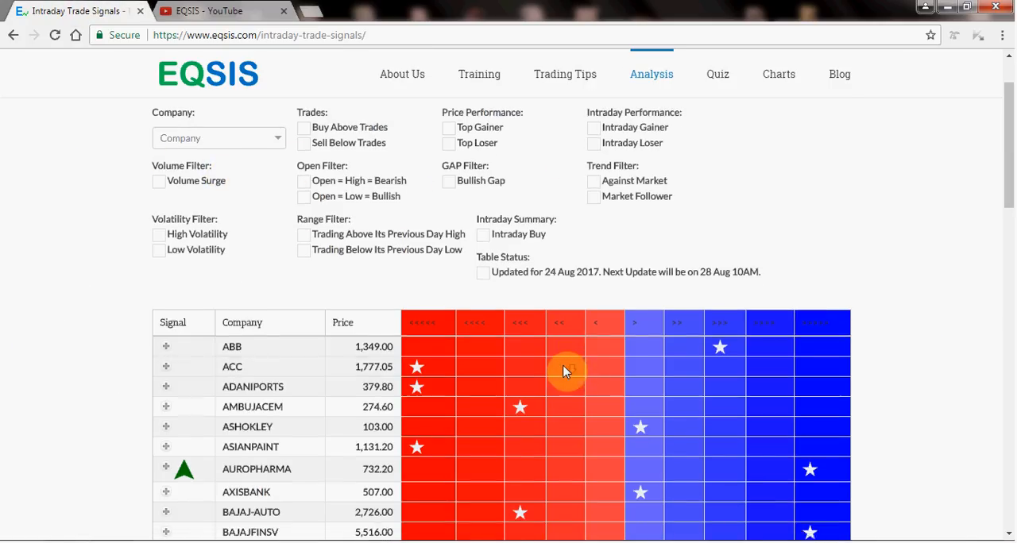
scroll("down", 3)
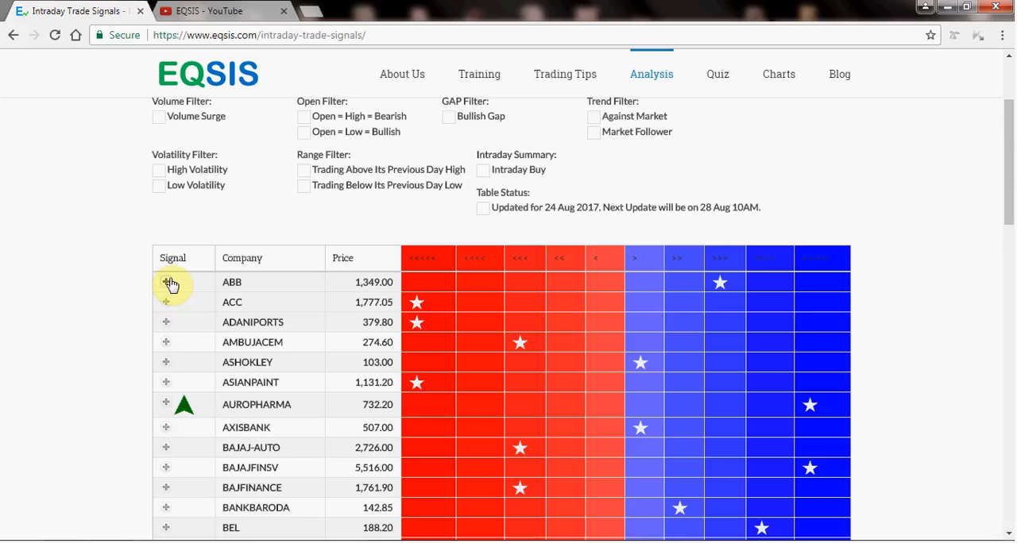
mouse_move(165, 307)
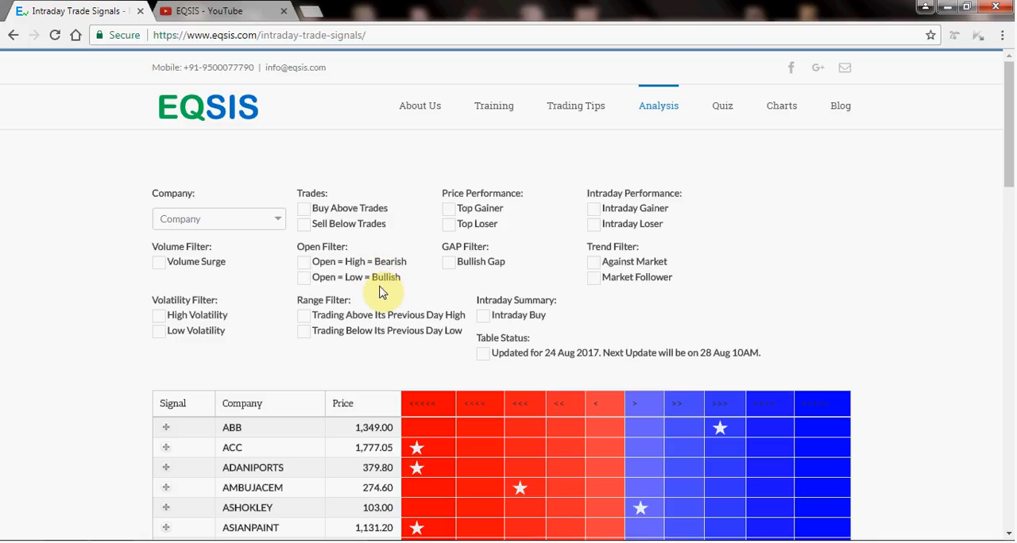
mouse_move(528, 260)
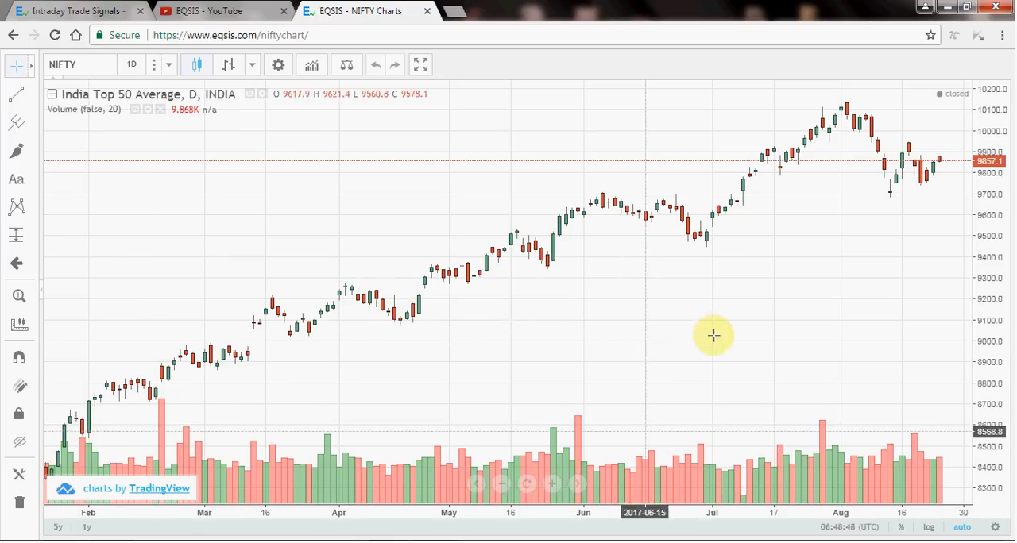
mouse_move(443, 429)
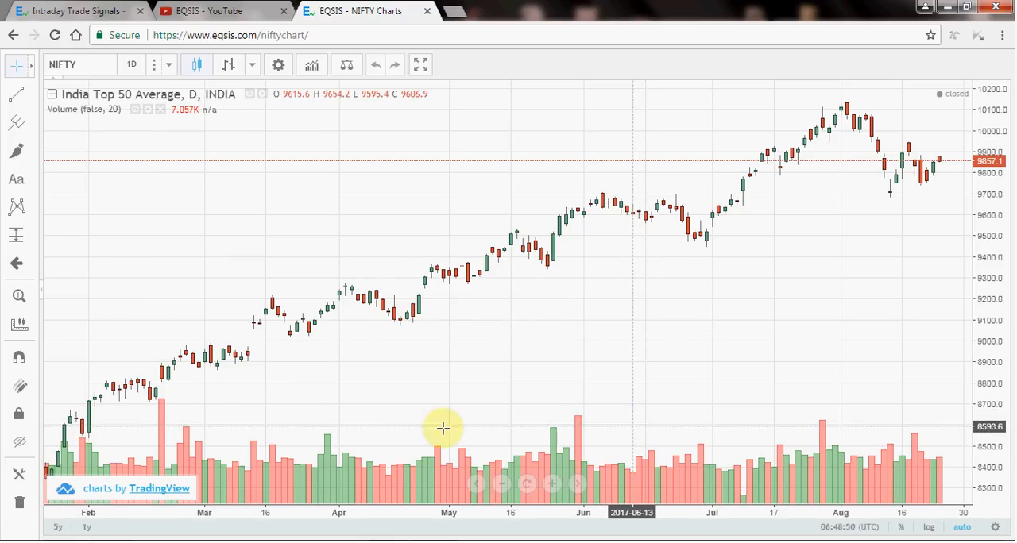
mouse_move(51, 461)
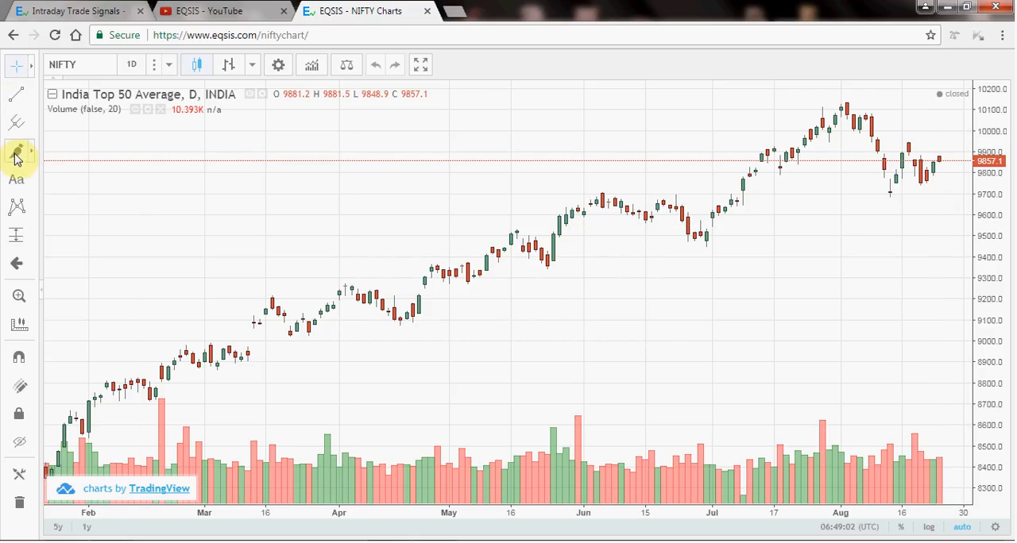
Step: Pick the Brush tool to freehand-trace the NIFTY uptrend and circle the recent peak and volume bars
left_click(17, 151)
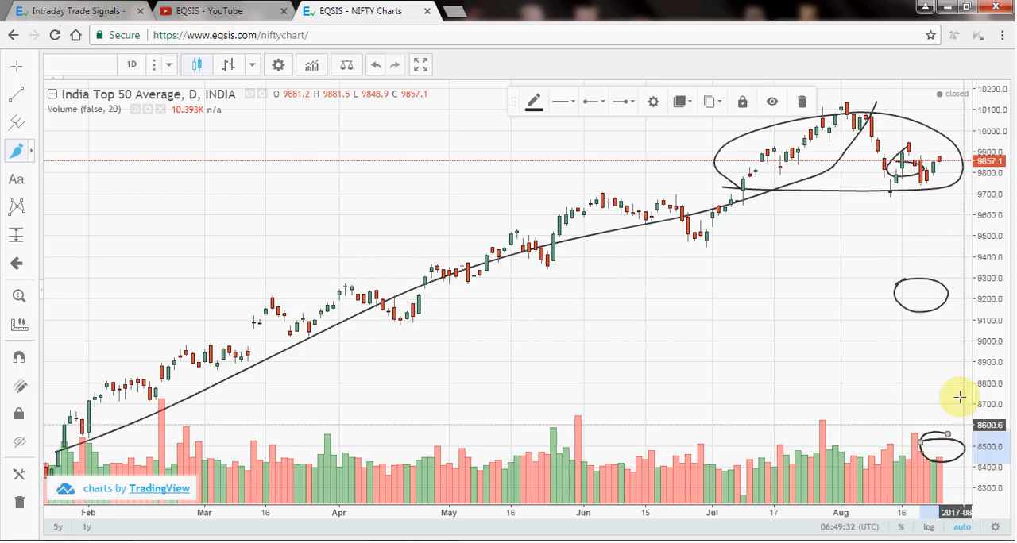
mouse_move(918, 235)
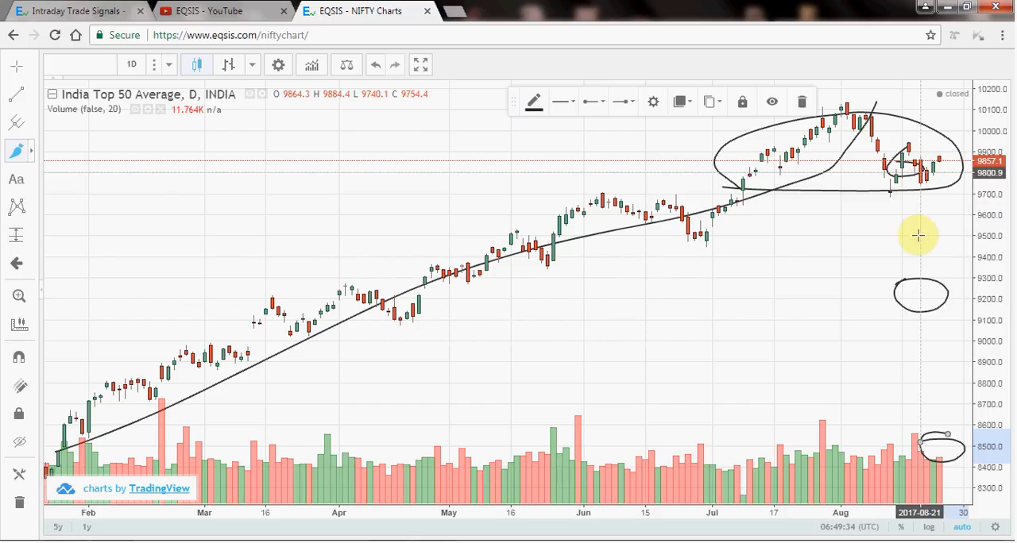
mouse_move(896, 245)
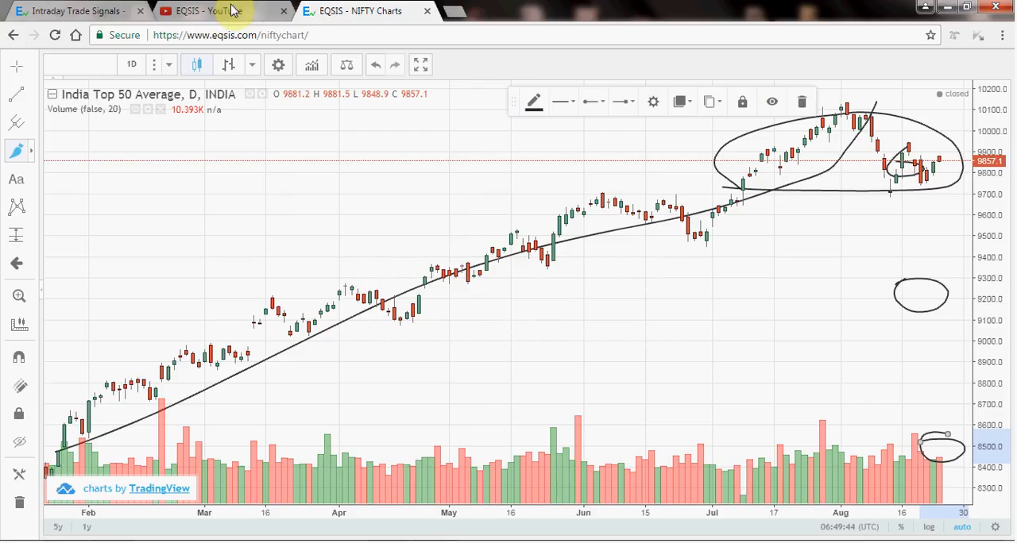
Step: Return to the Intraday Trade Signals tab, highlight ABB in the table and review the star-rated rows
left_click(77, 9)
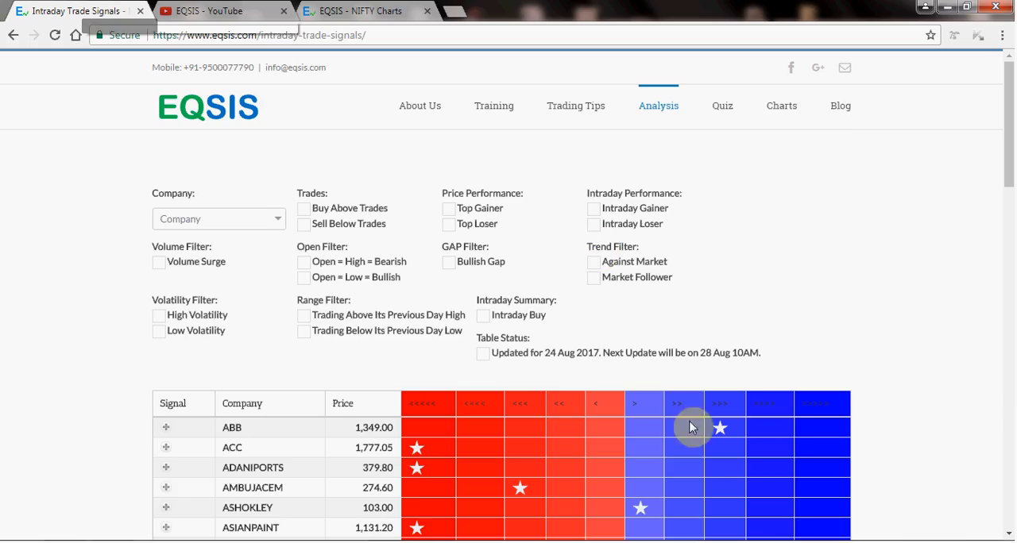
scroll("down", 3)
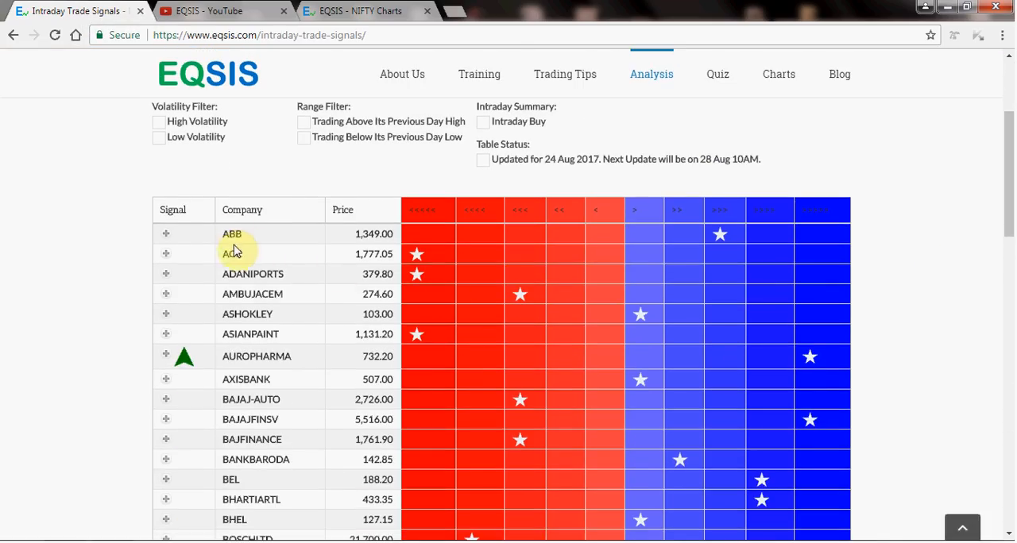
double_click(232, 234)
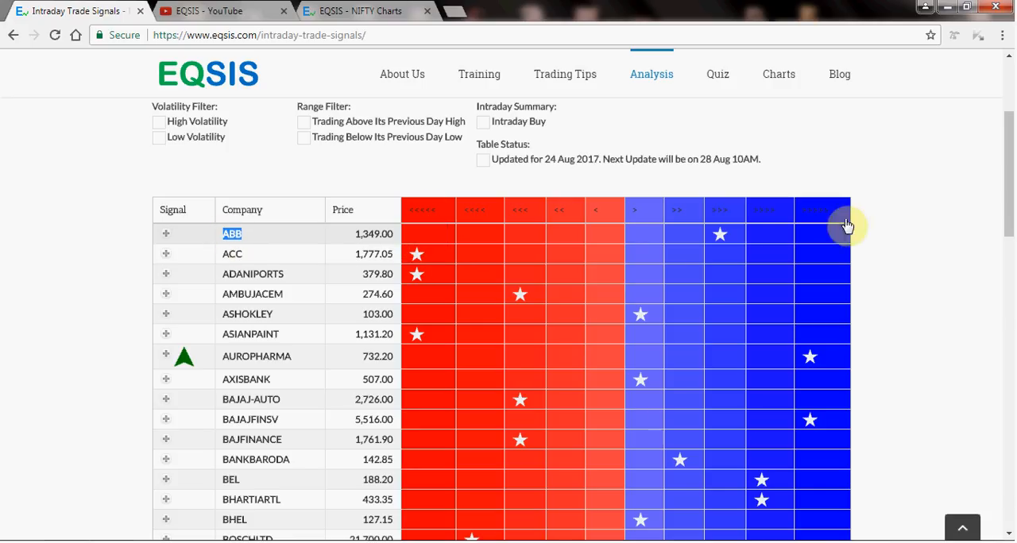
mouse_move(820, 234)
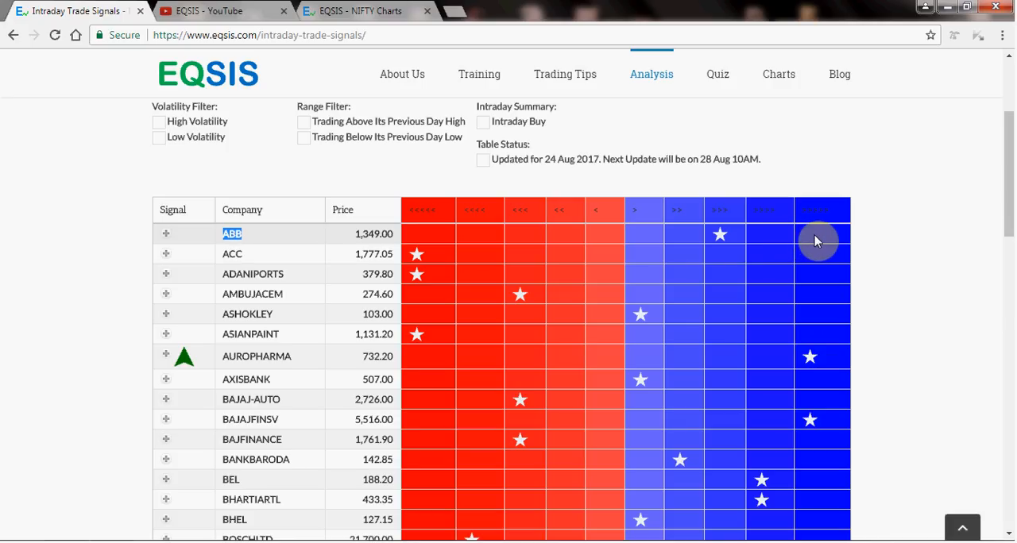
mouse_move(739, 246)
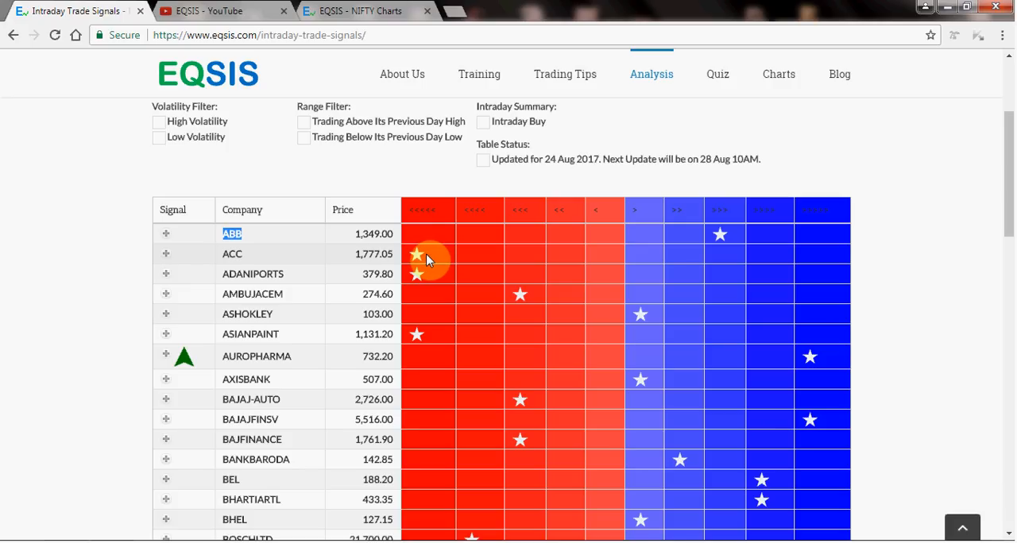
scroll("down", 3)
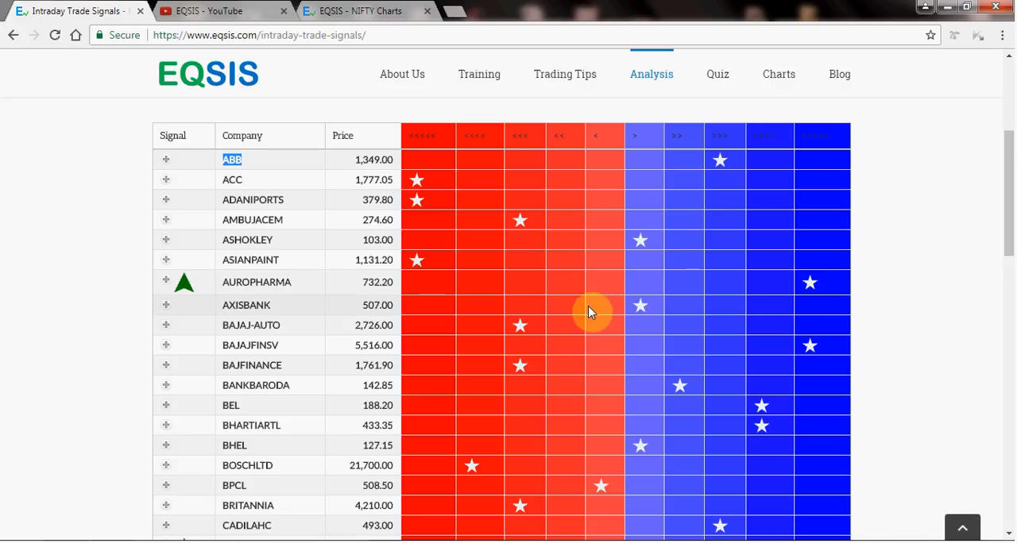
mouse_move(591, 308)
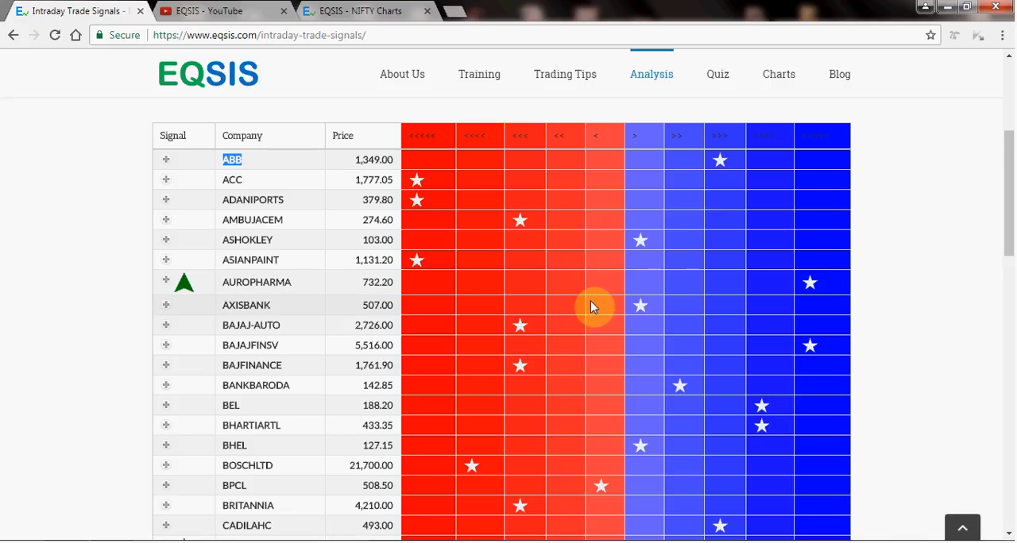
mouse_move(810, 305)
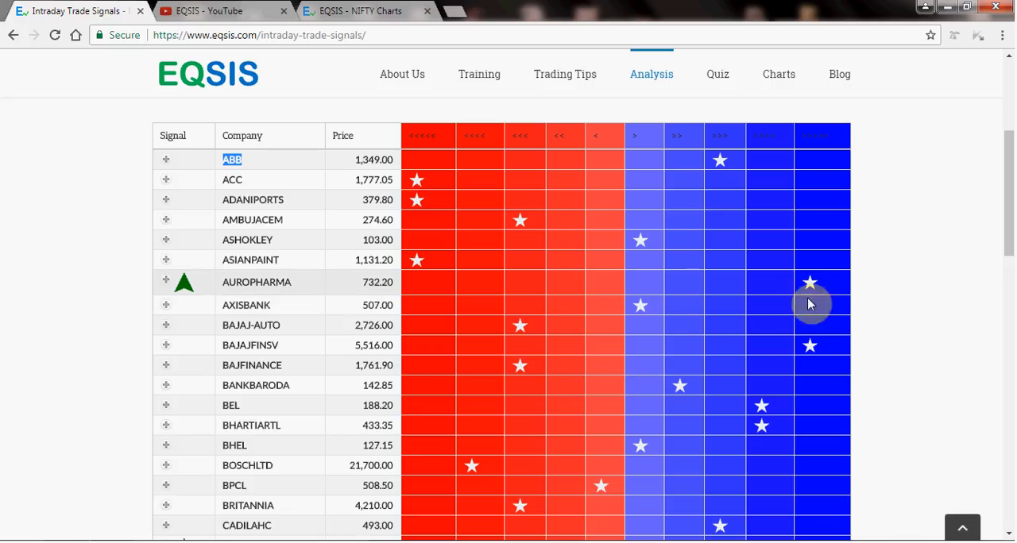
mouse_move(810, 356)
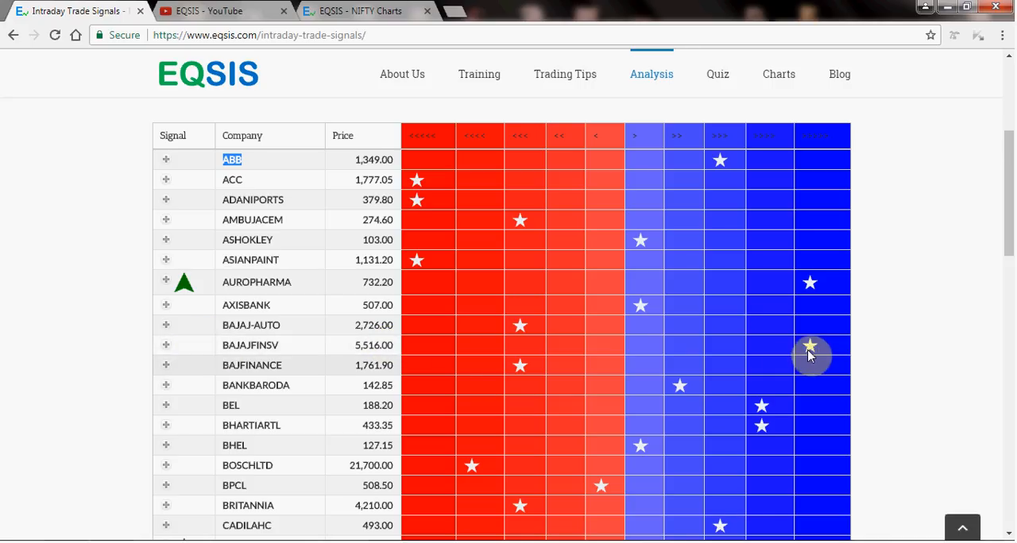
scroll("down", 3)
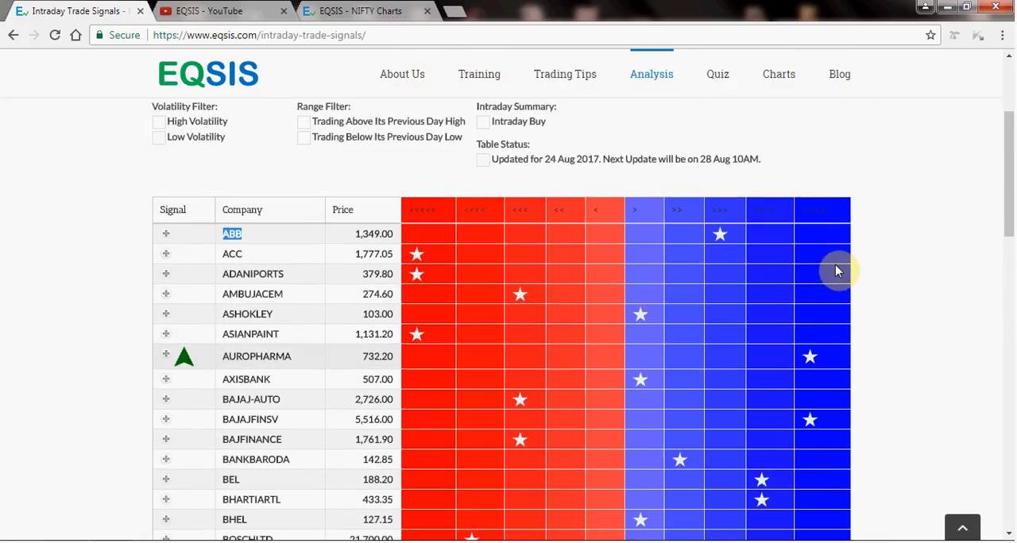
scroll("up", 3)
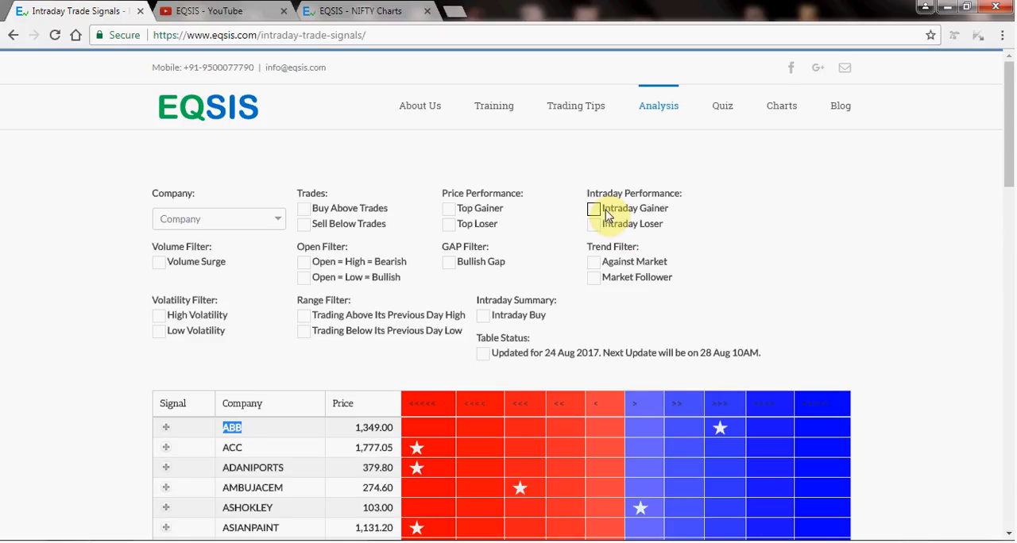
left_click(593, 209)
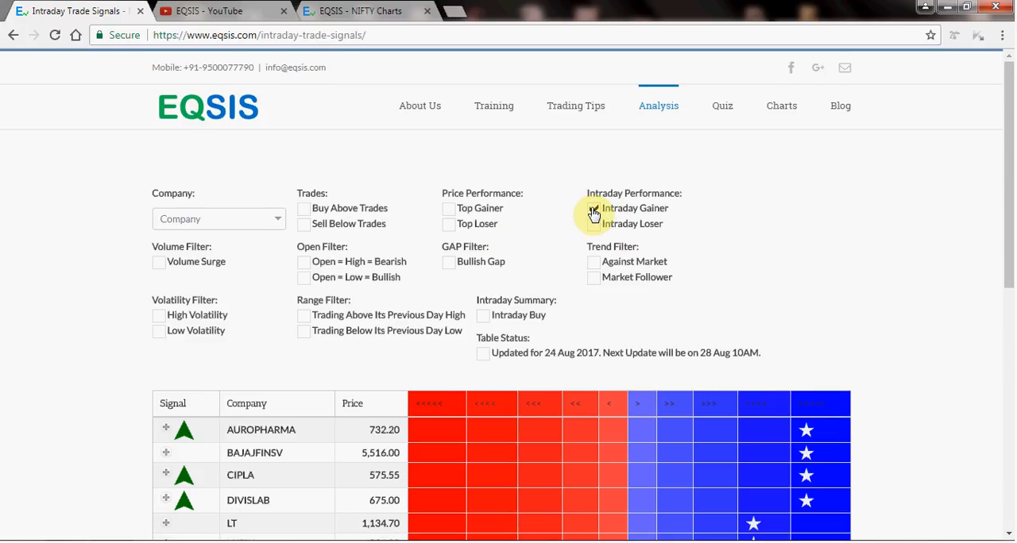
scroll("down", 3)
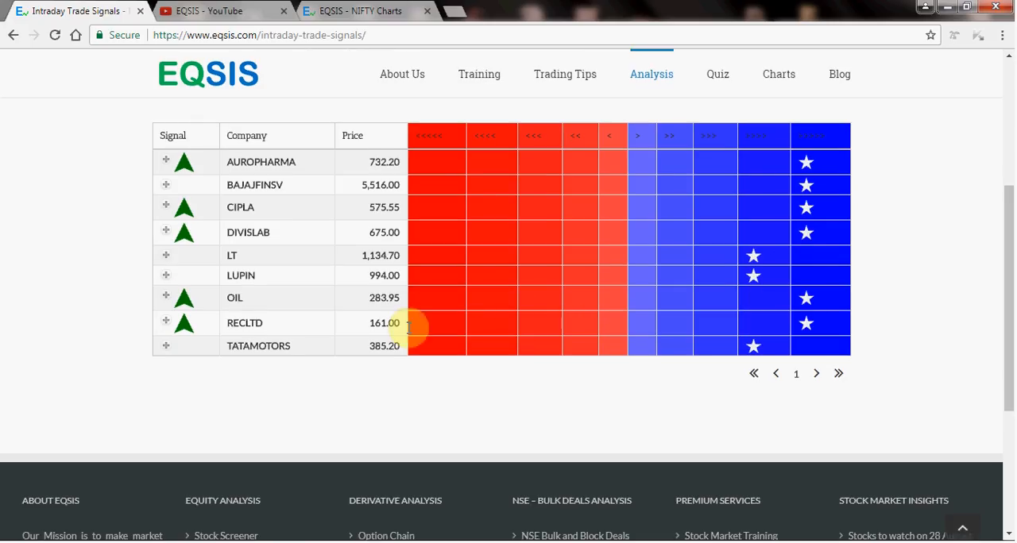
mouse_move(246, 270)
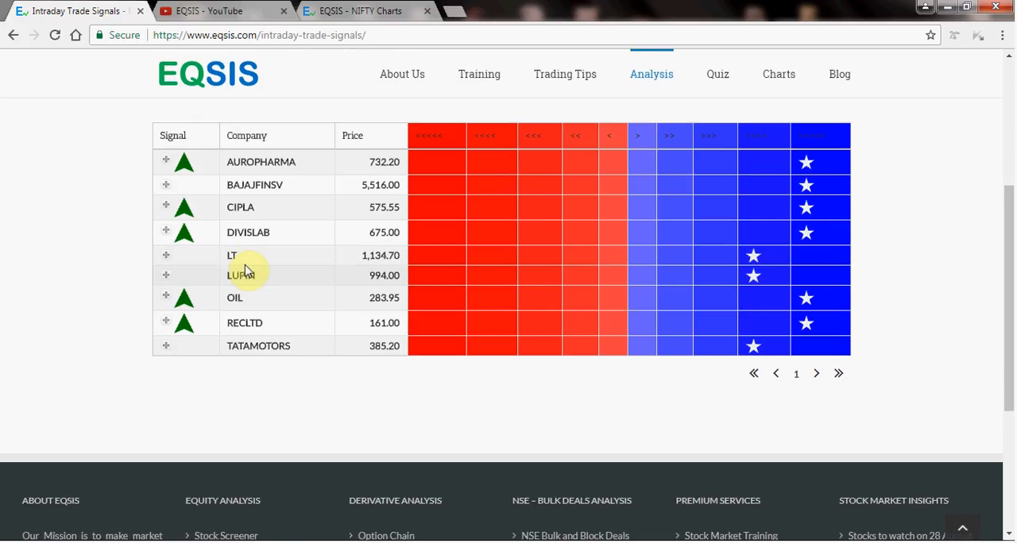
mouse_move(786, 251)
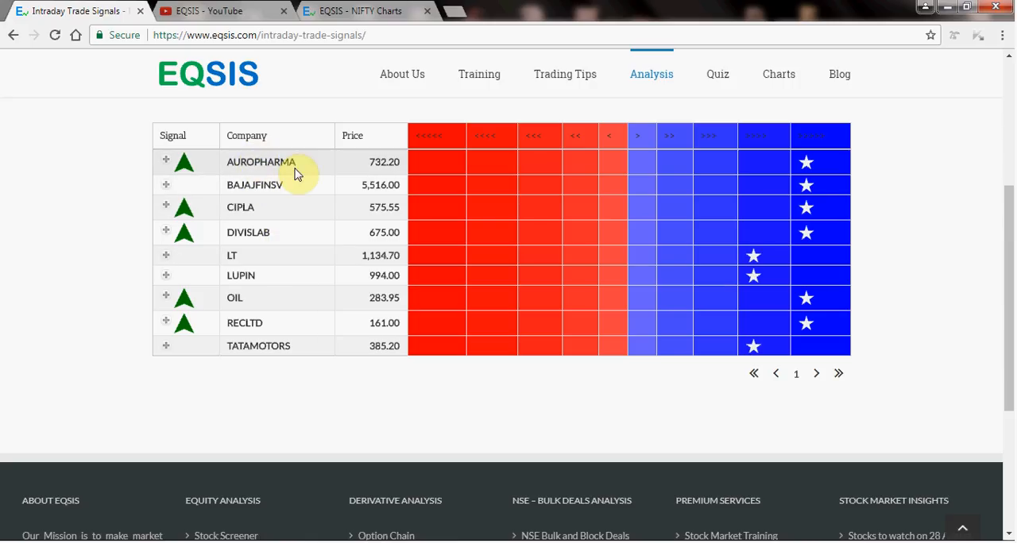
double_click(261, 162)
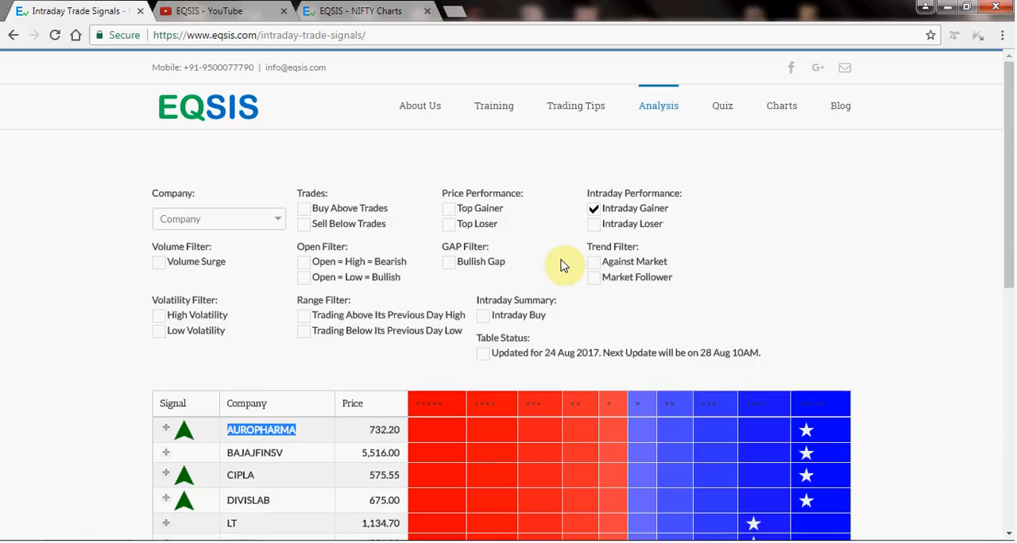
Step: Scroll through the full unfiltered signals list from ABB onward and back to the filters
scroll("down", 3)
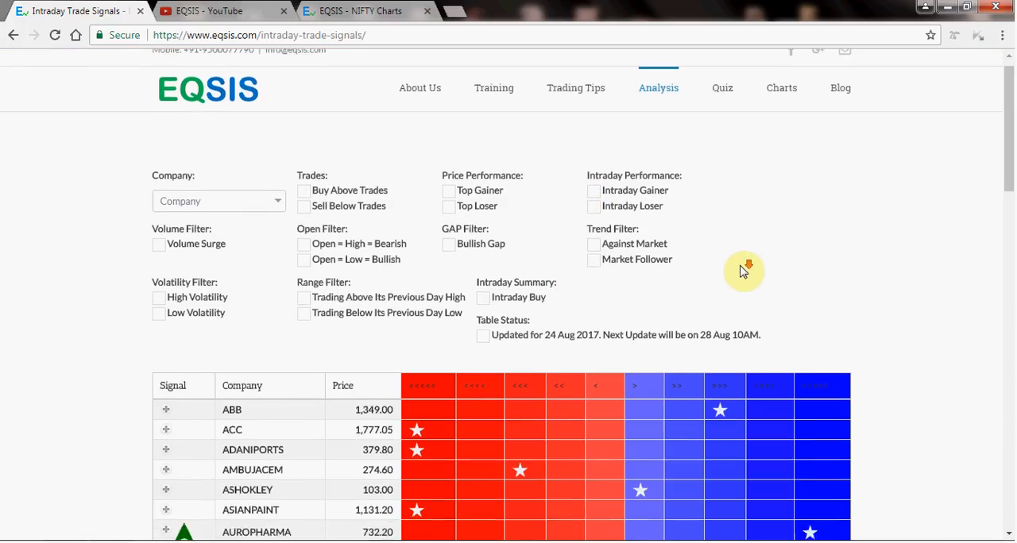
scroll("down", 3)
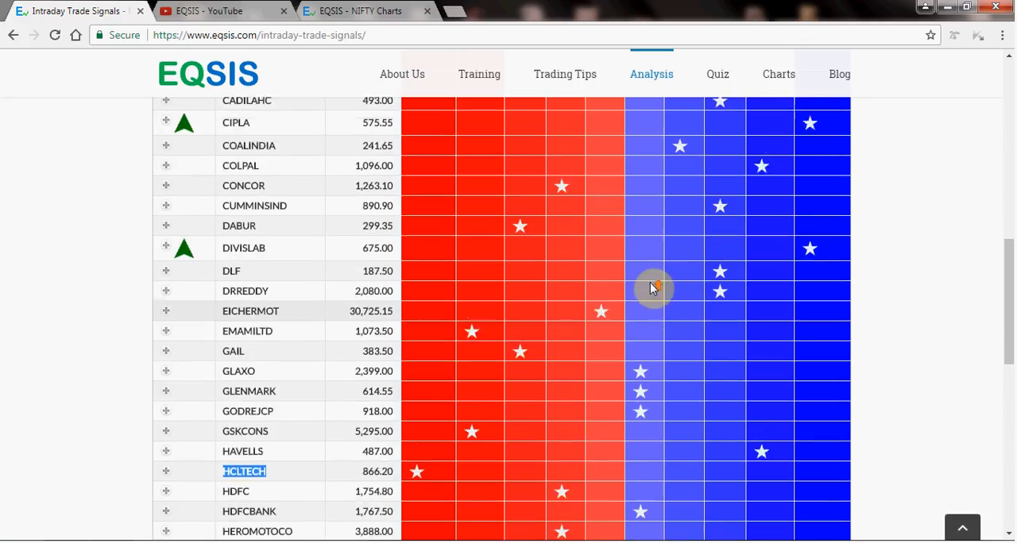
scroll("up", 3)
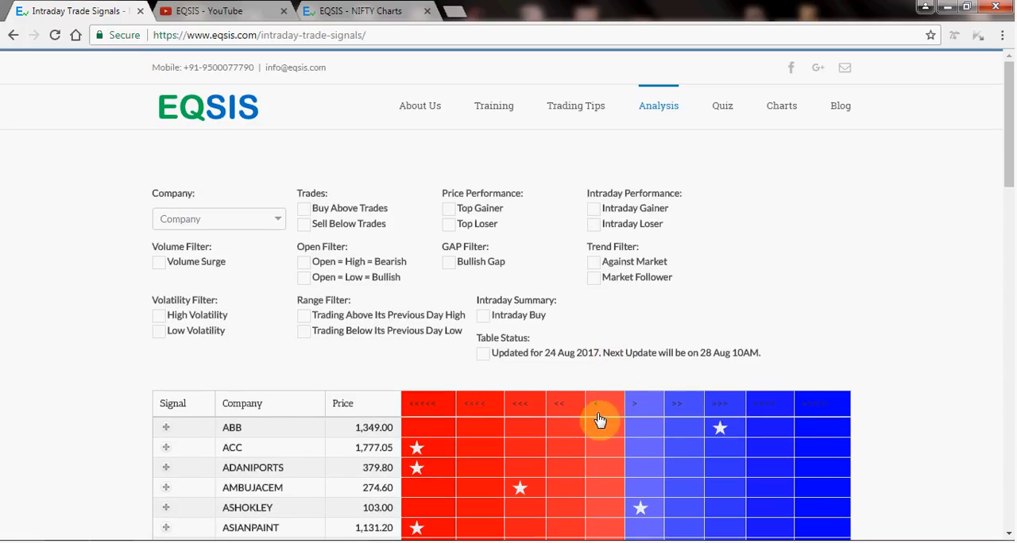
scroll("down", 3)
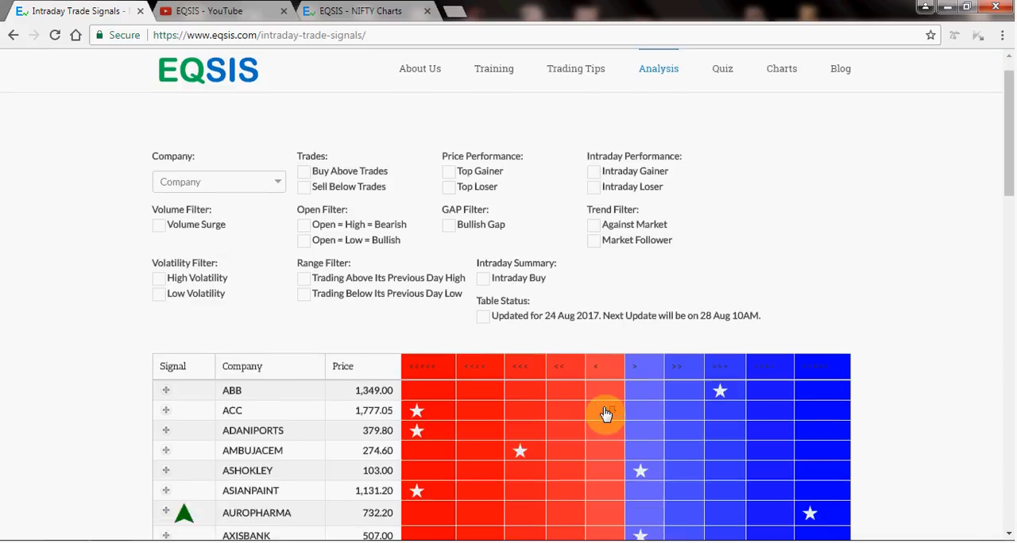
scroll("down", 3)
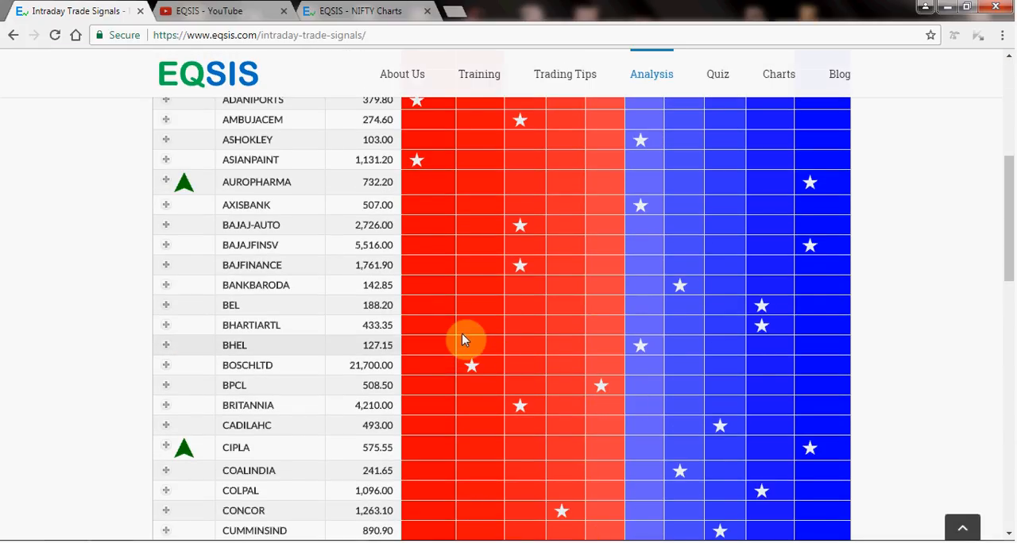
scroll("up", 3)
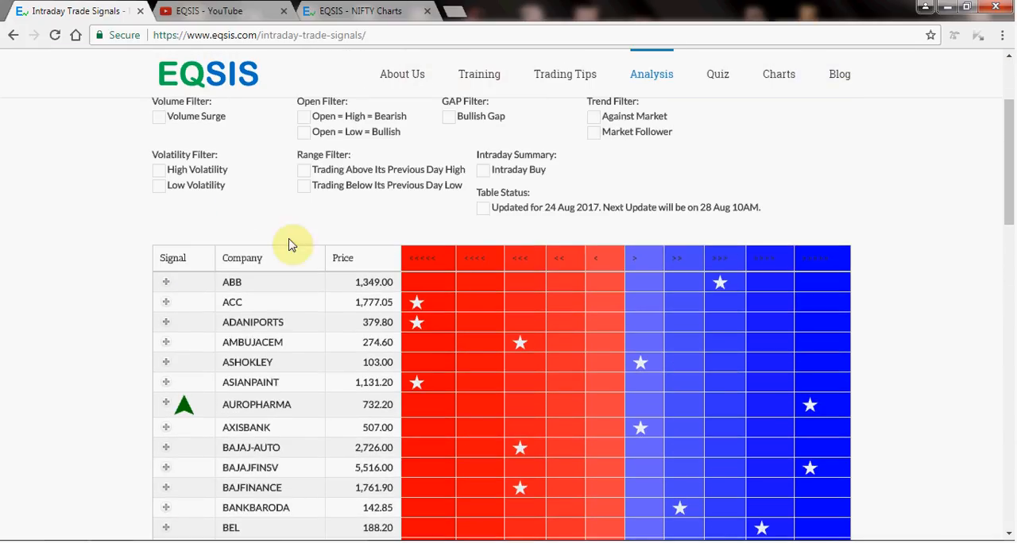
Step: Expand AUROPHARMA's row and highlight its trade plan: buy above 735.15, stoploss 723.6
left_click(165, 403)
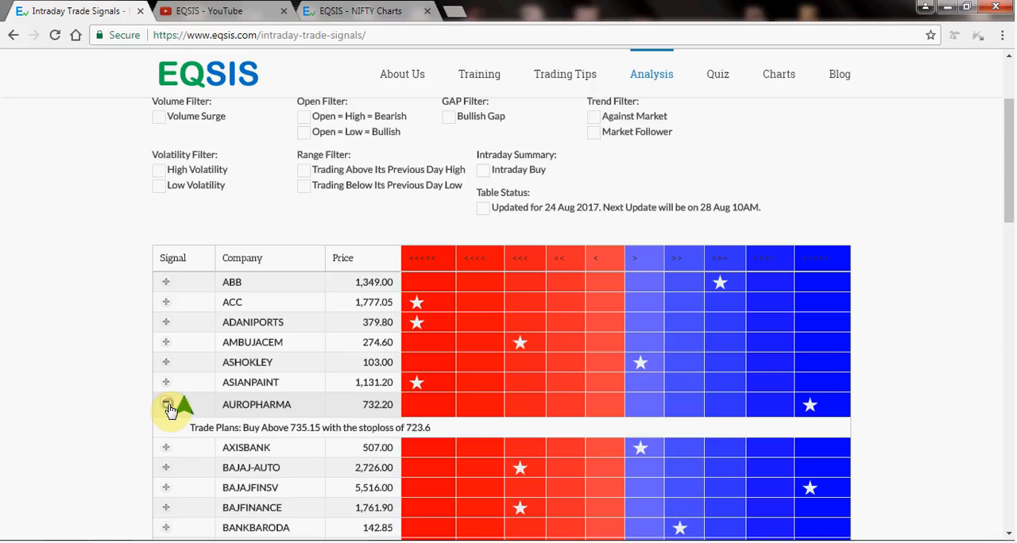
scroll("down", 3)
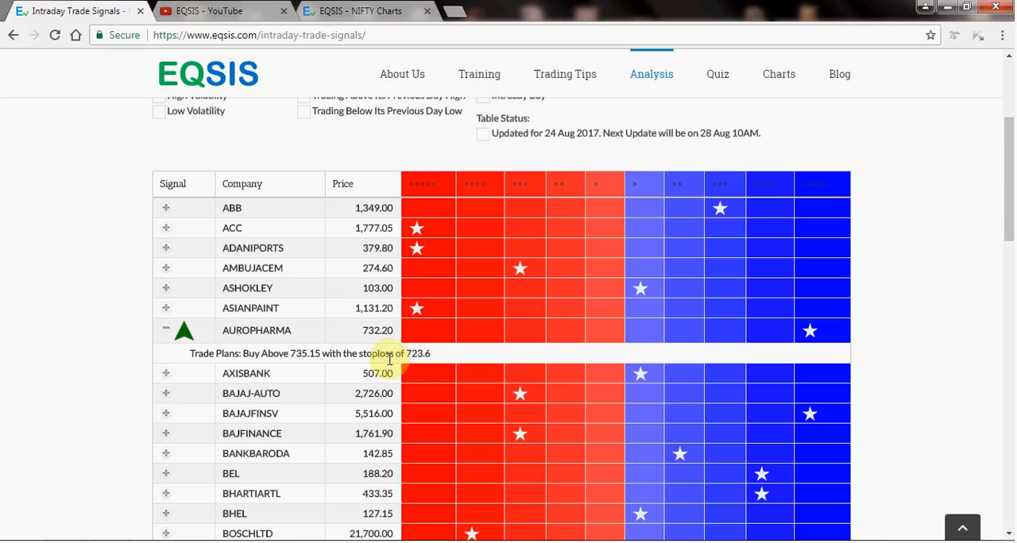
left_click_drag(401, 352, 210, 352)
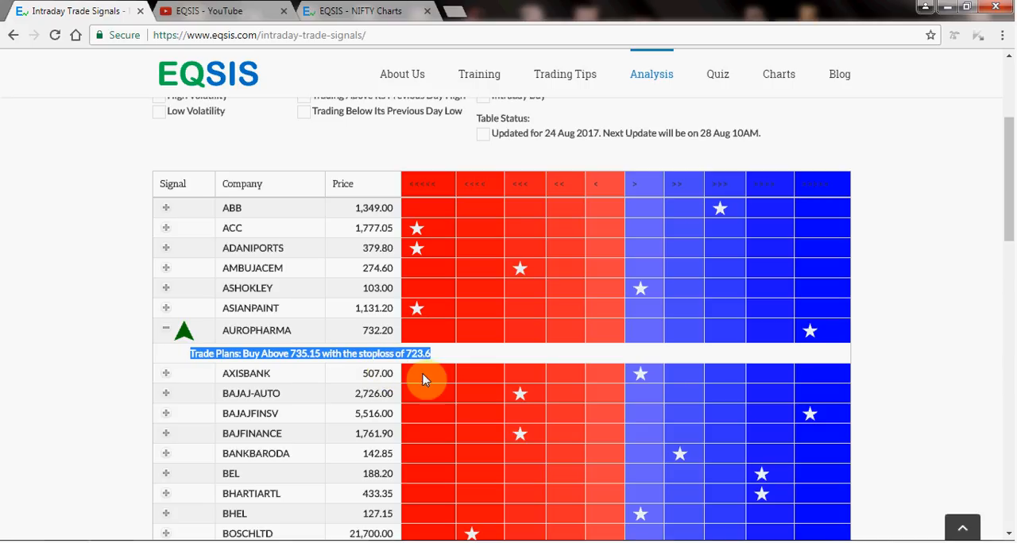
mouse_move(410, 371)
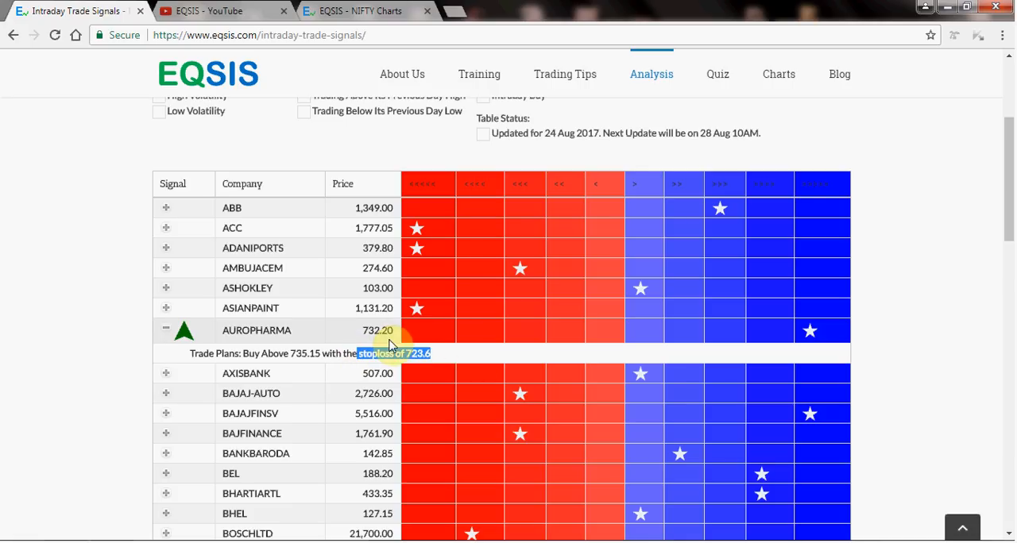
mouse_move(204, 330)
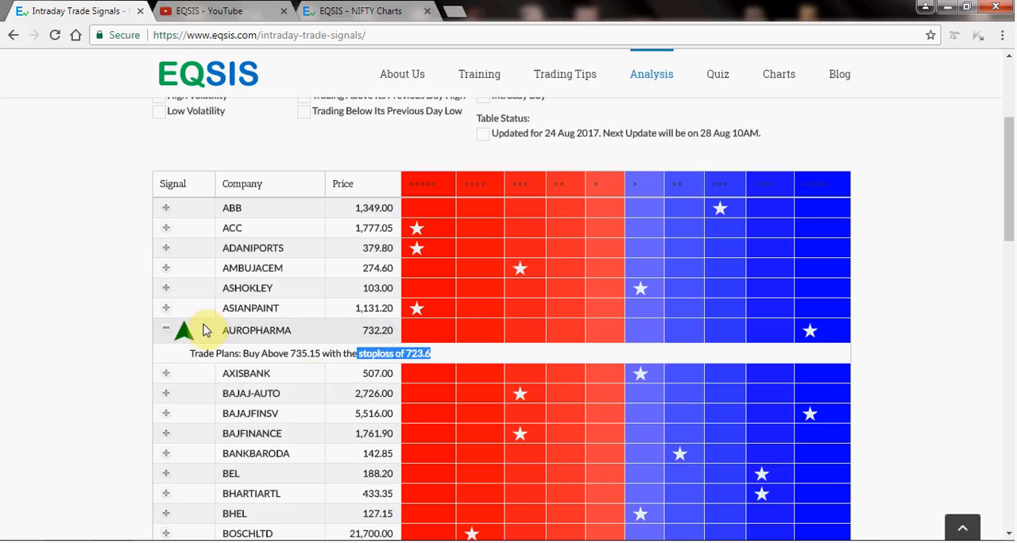
Step: Filter the Company dropdown to ASHOKLEY so the table shows it alone at 103.00
left_click(165, 330)
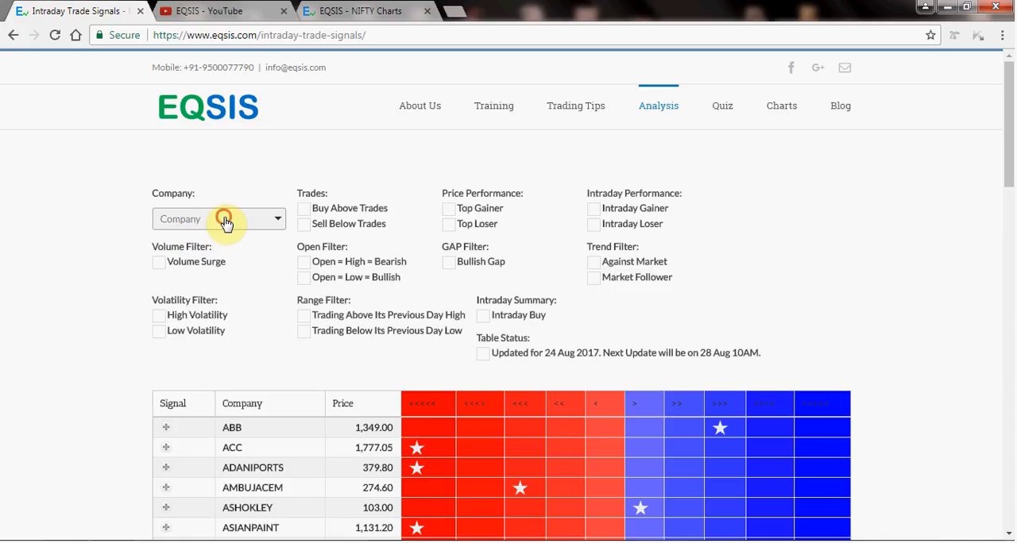
left_click(226, 219)
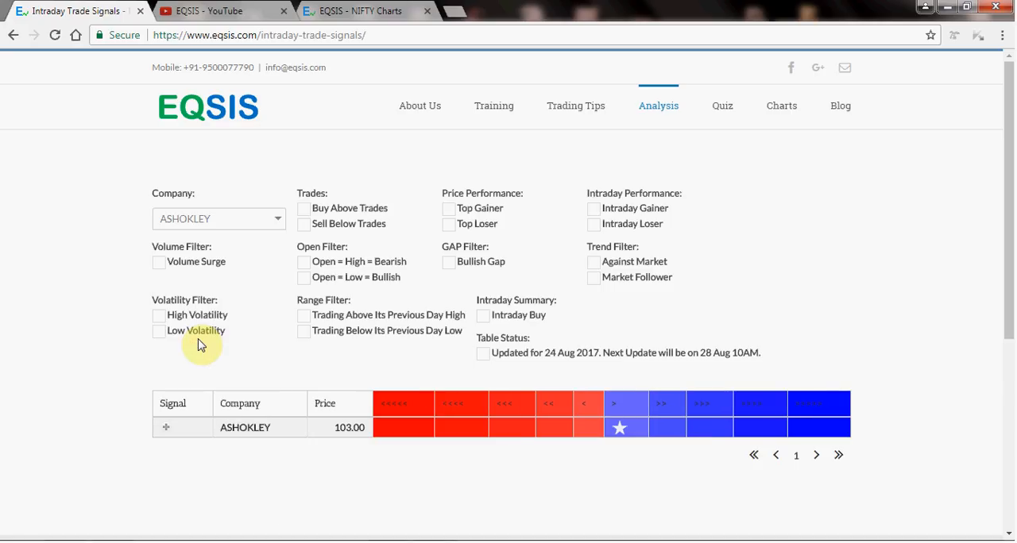
mouse_move(533, 374)
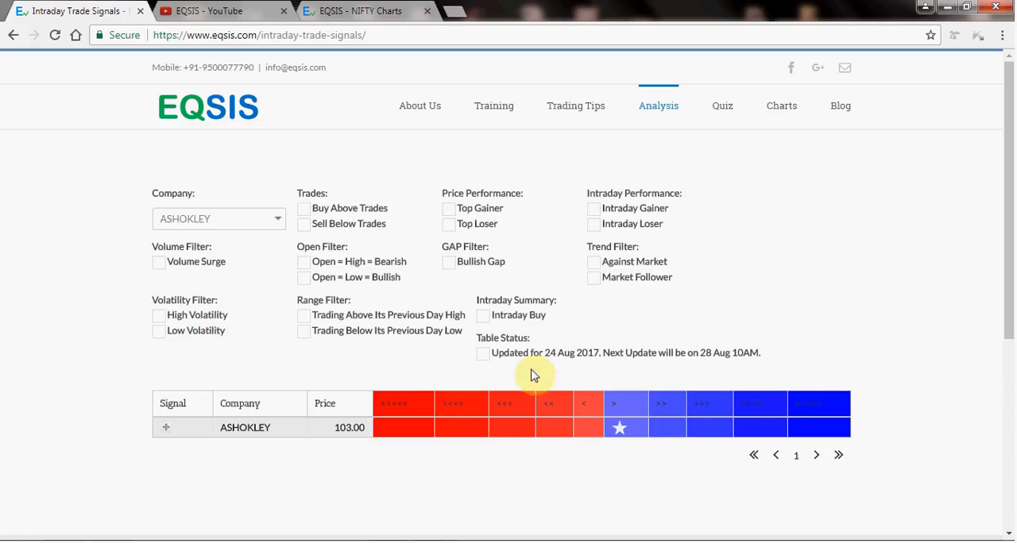
Step: Filter the table to ASIANPAINT alone, then reset Company to all and review the full list
left_click(220, 219)
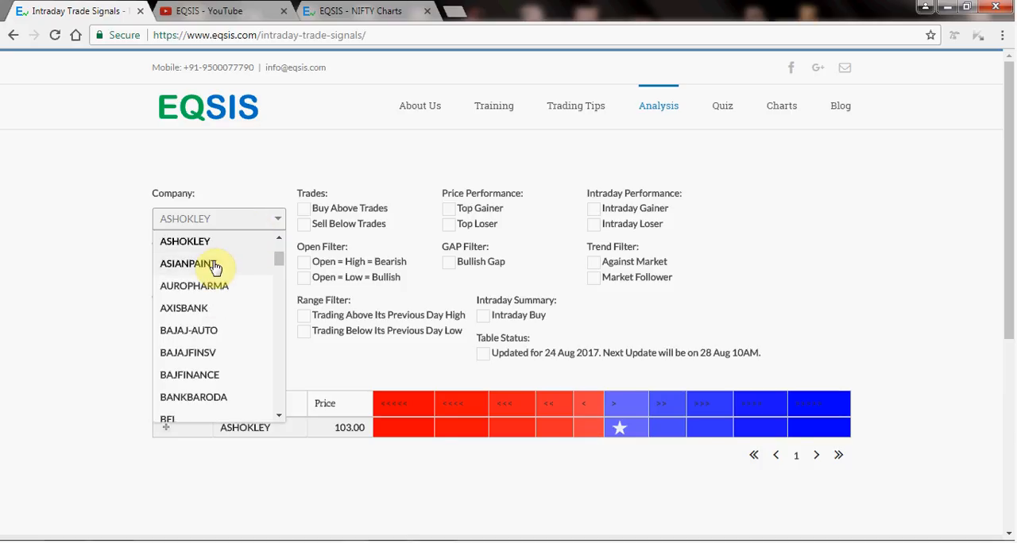
left_click(189, 264)
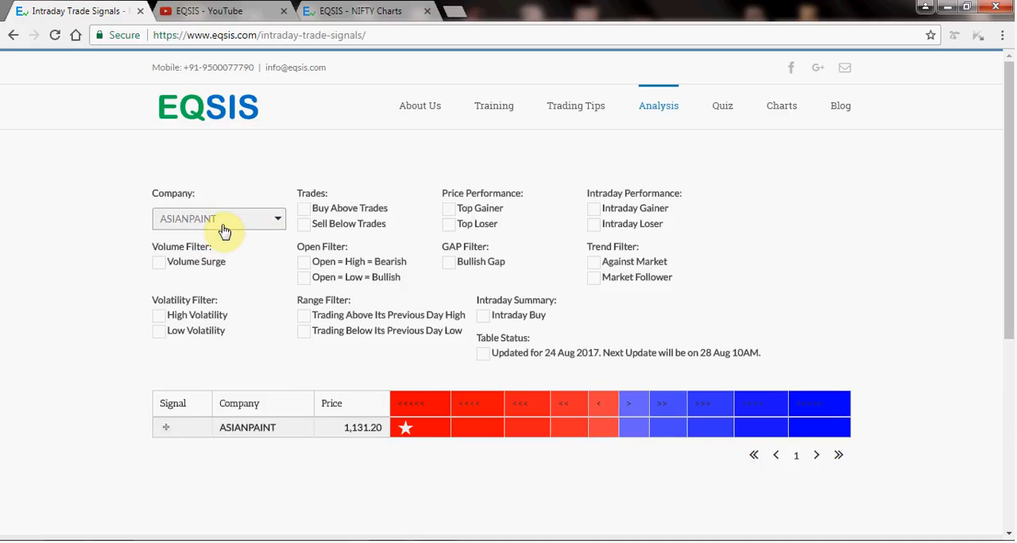
left_click(219, 219)
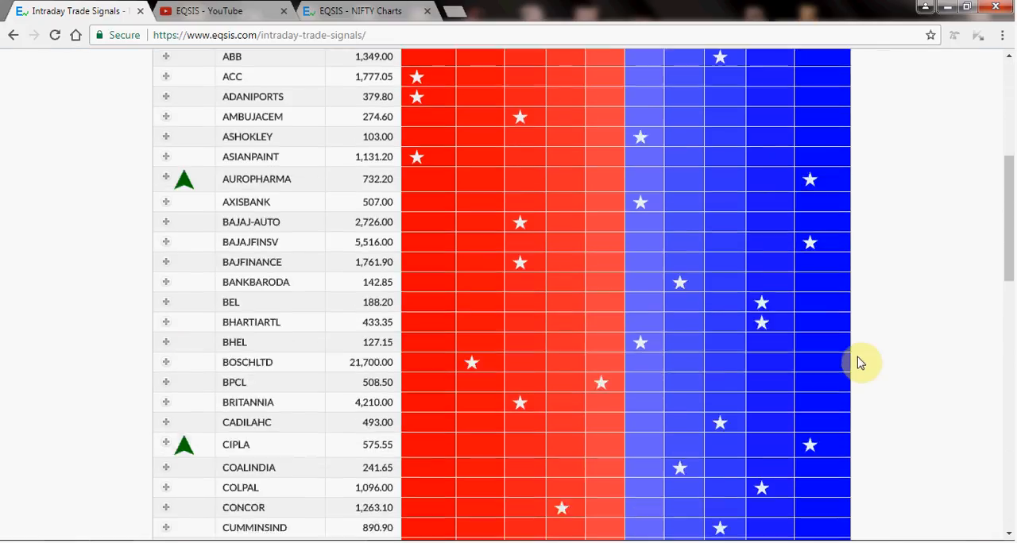
scroll("down", 3)
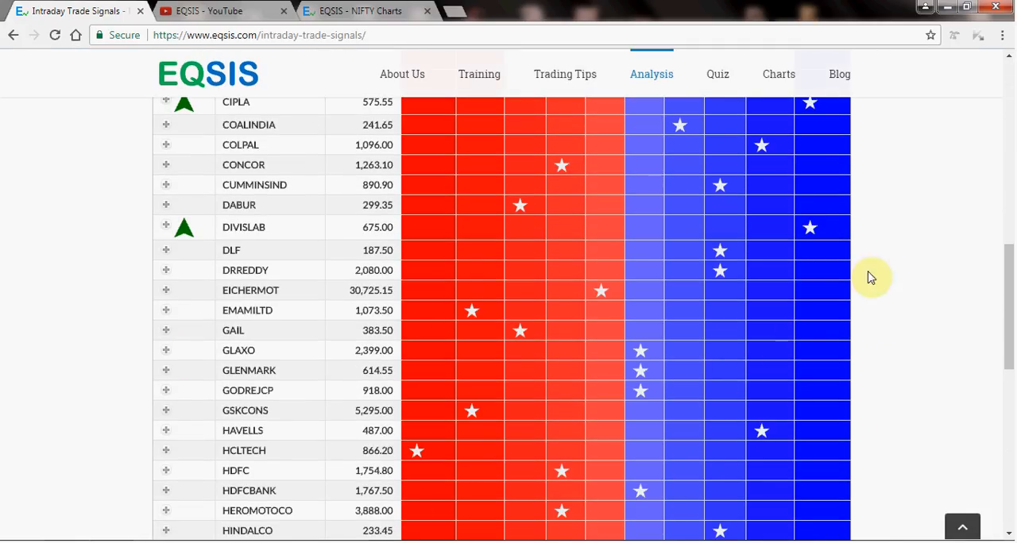
mouse_move(416, 458)
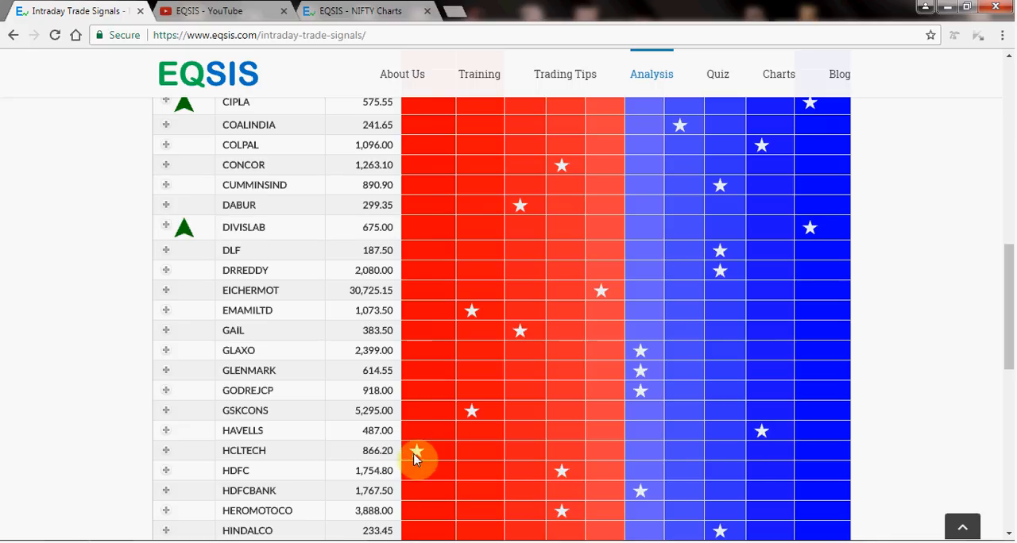
scroll("up", 3)
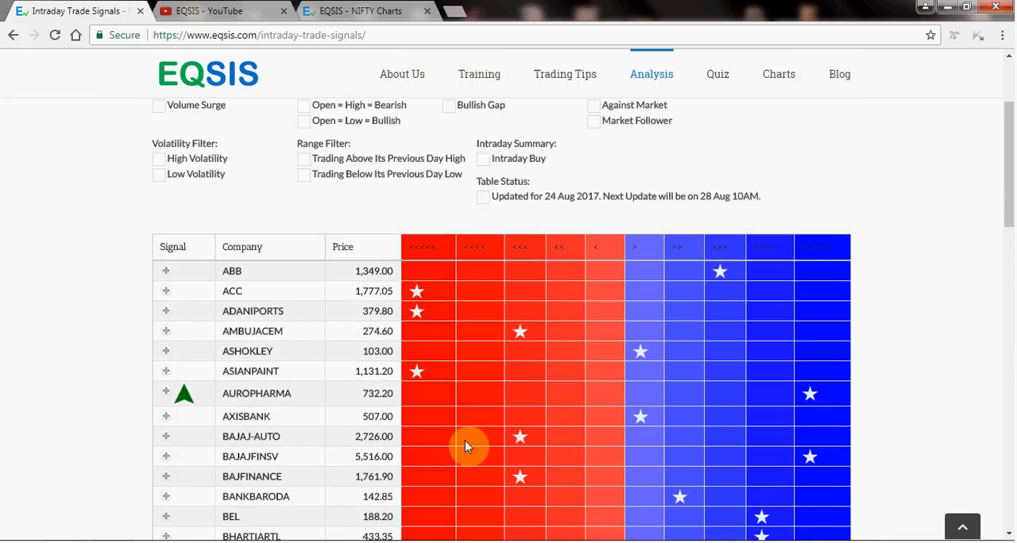
scroll("up", 3)
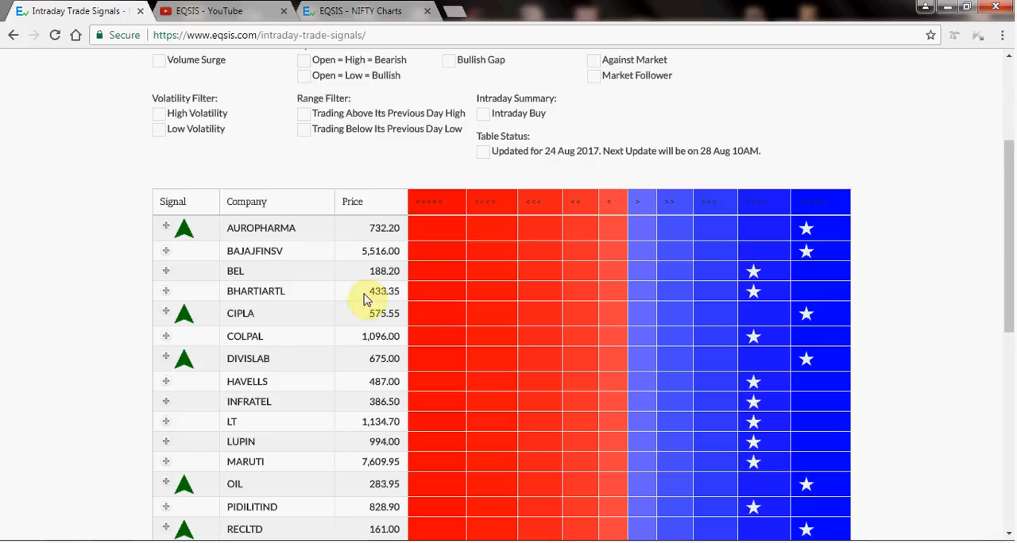
Step: With Buy Above Trades ticked, expand AUROPHARMA's plan: buy above 735.15, stoploss 723.6
scroll("down", 3)
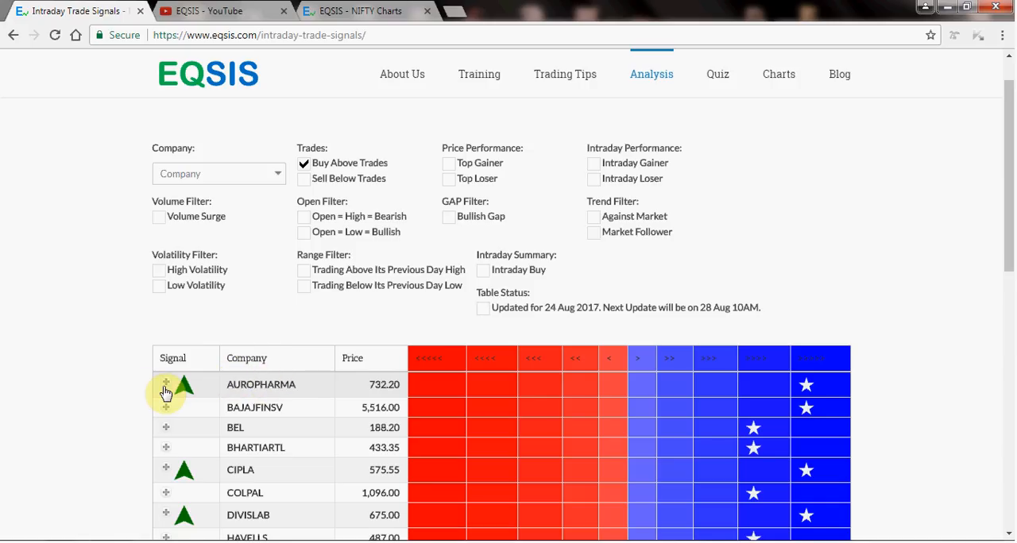
left_click(165, 384)
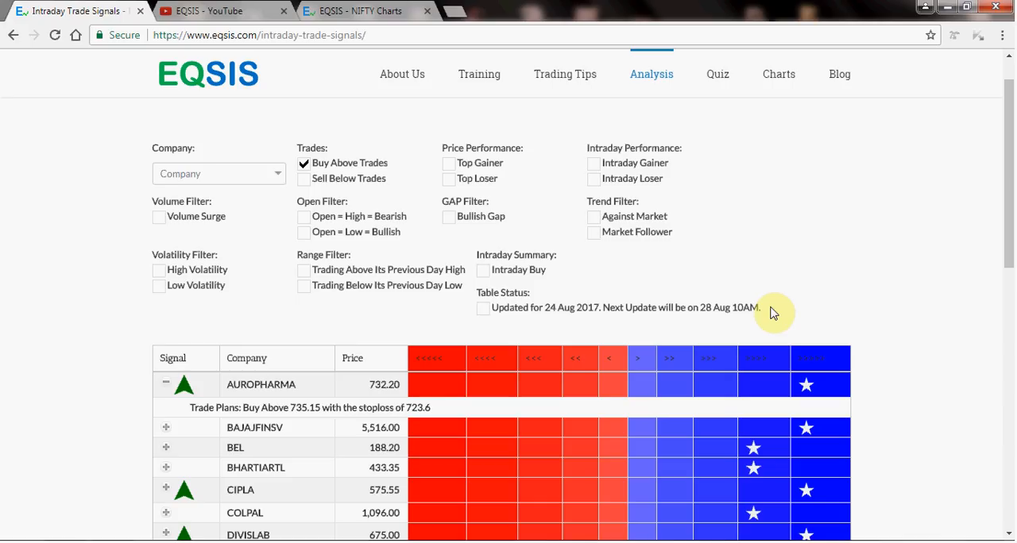
mouse_move(778, 311)
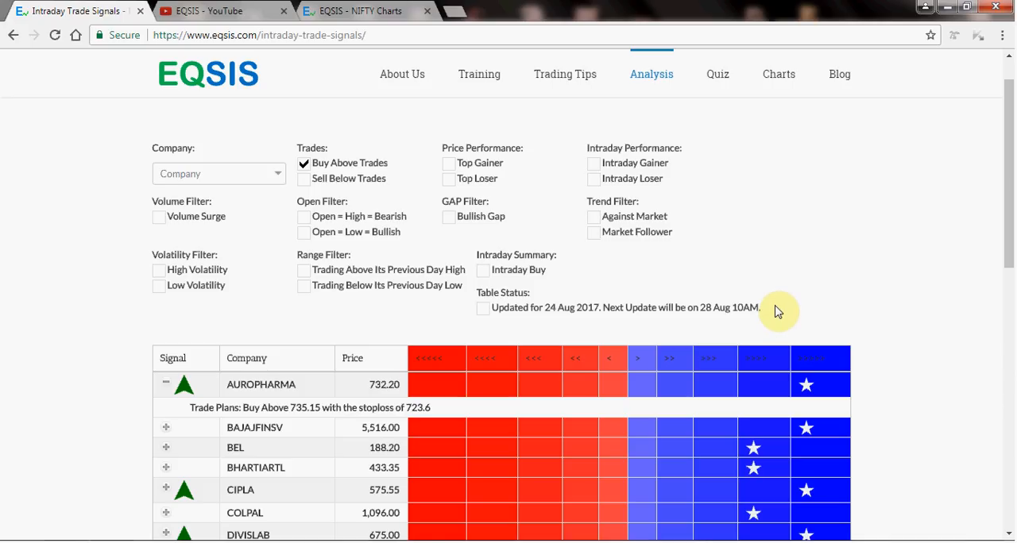
mouse_move(779, 311)
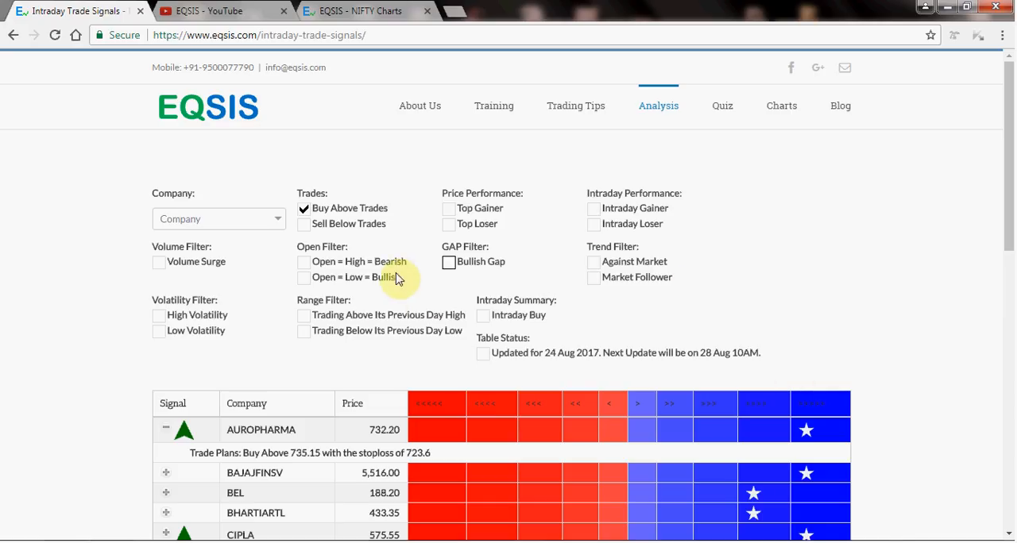
mouse_move(638, 299)
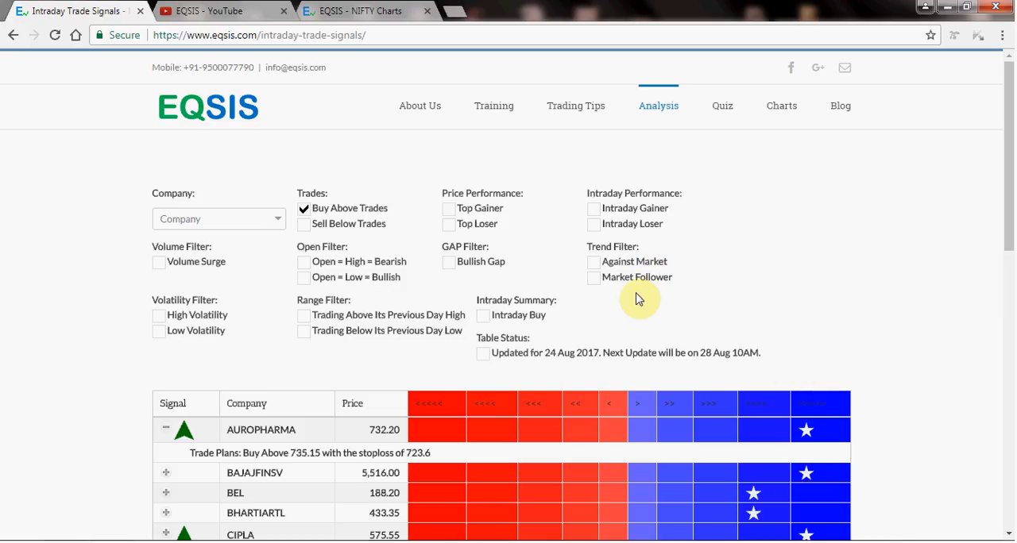
mouse_move(358, 346)
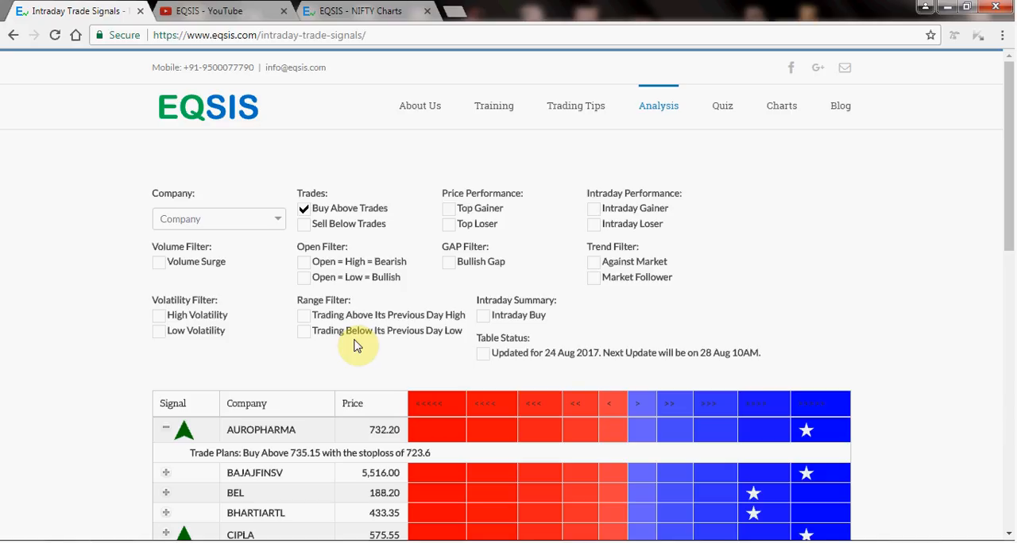
mouse_move(435, 369)
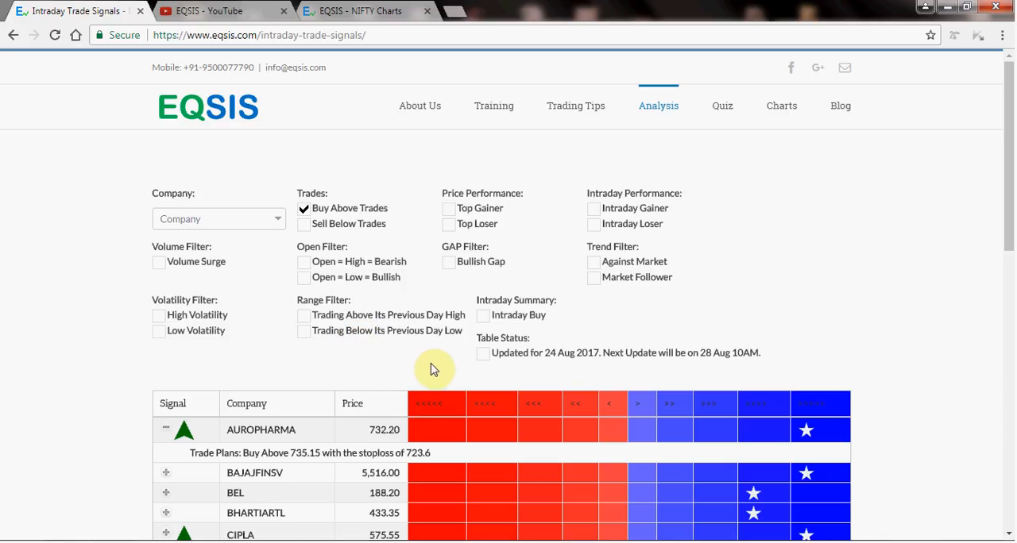
mouse_move(448, 351)
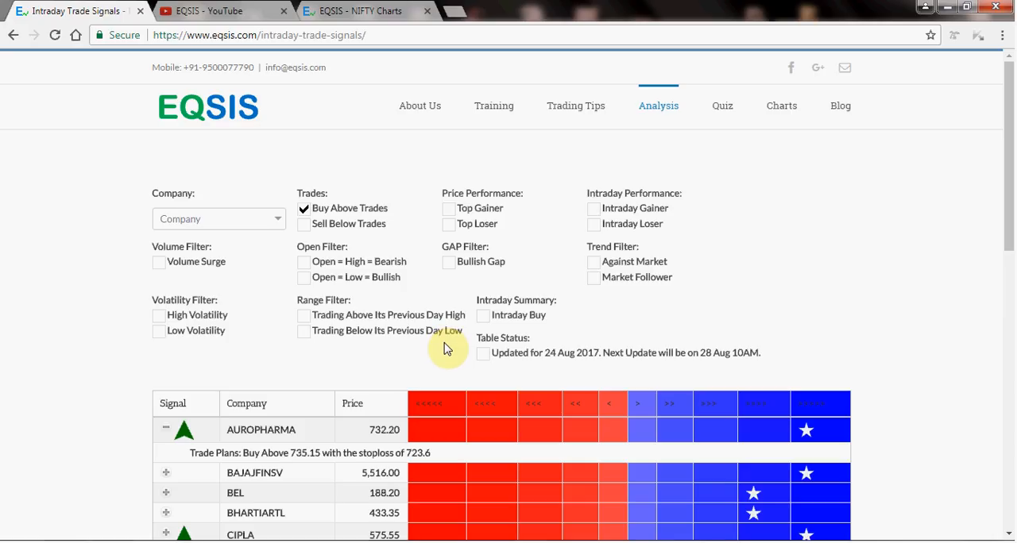
mouse_move(699, 357)
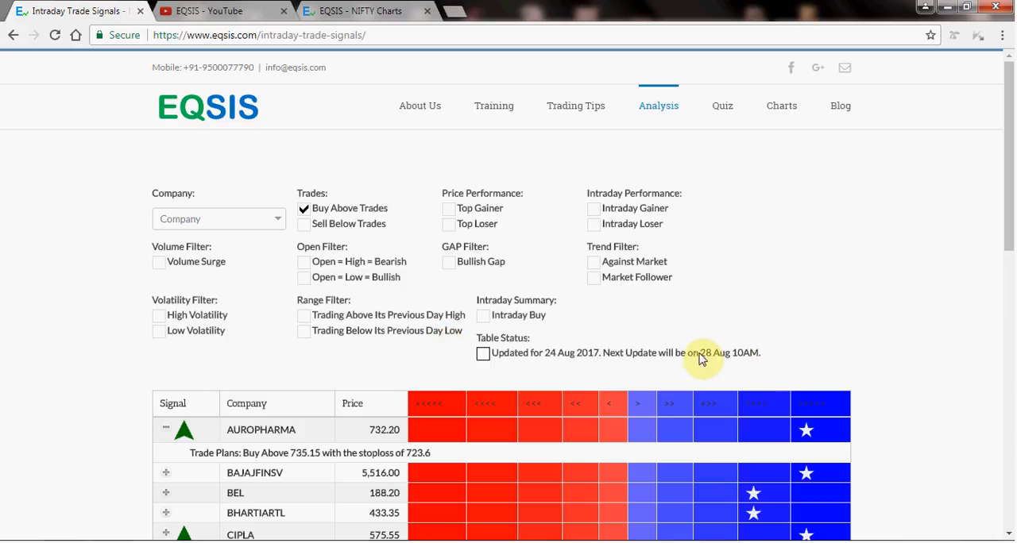
mouse_move(537, 359)
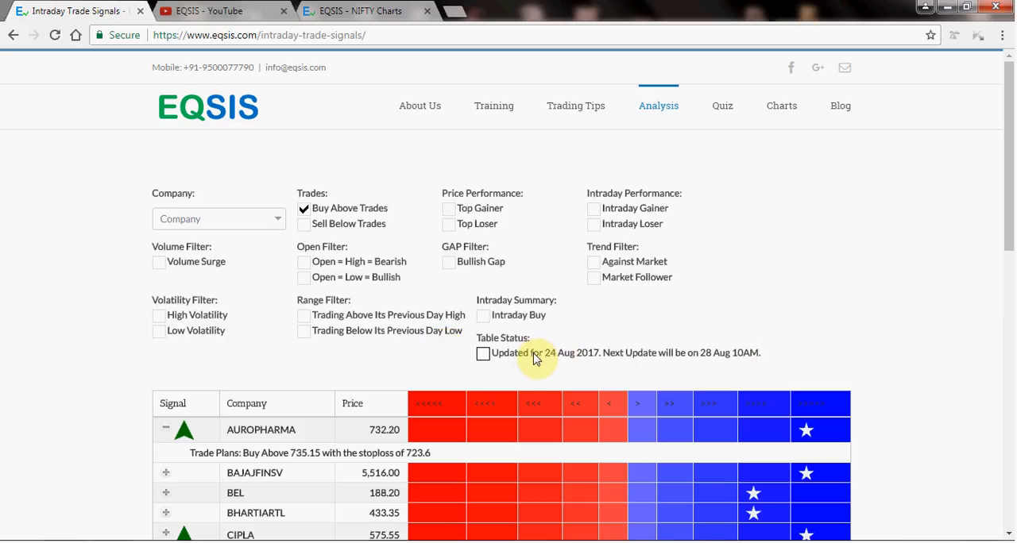
mouse_move(457, 318)
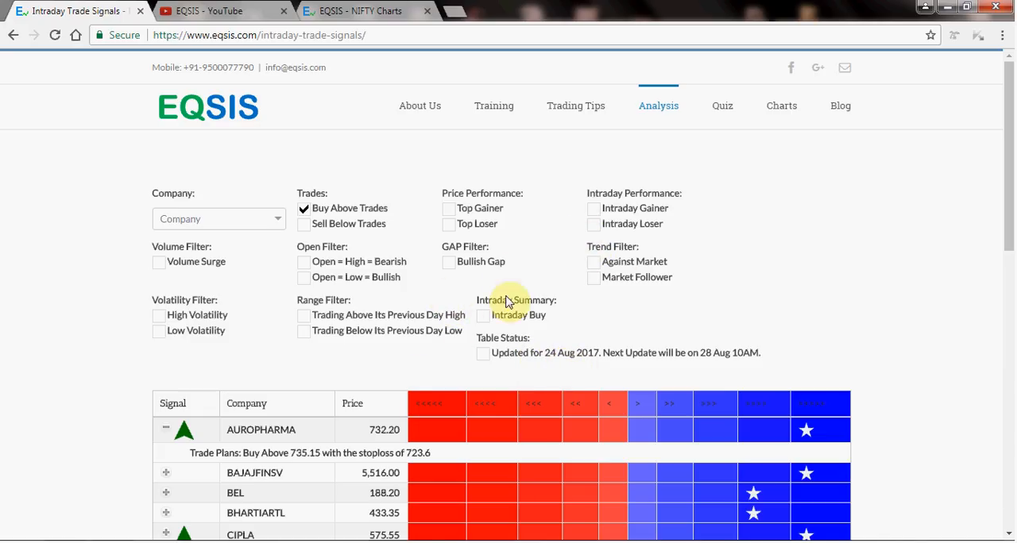
mouse_move(421, 369)
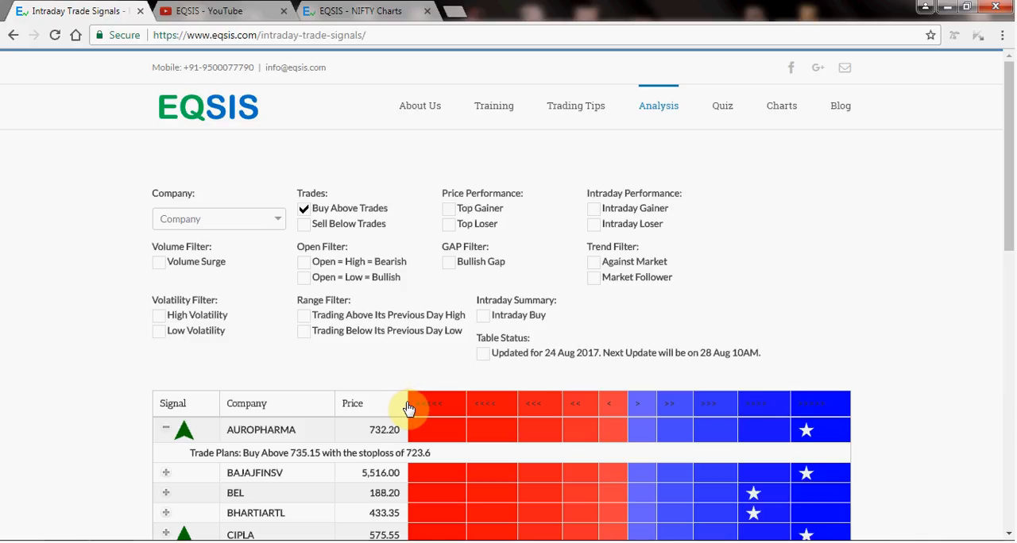
mouse_move(686, 378)
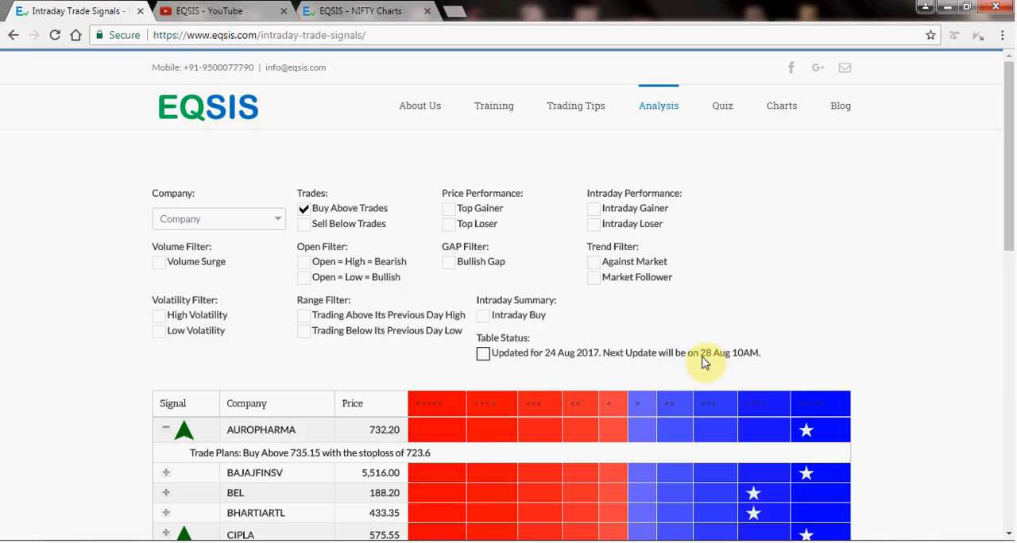
scroll("down", 3)
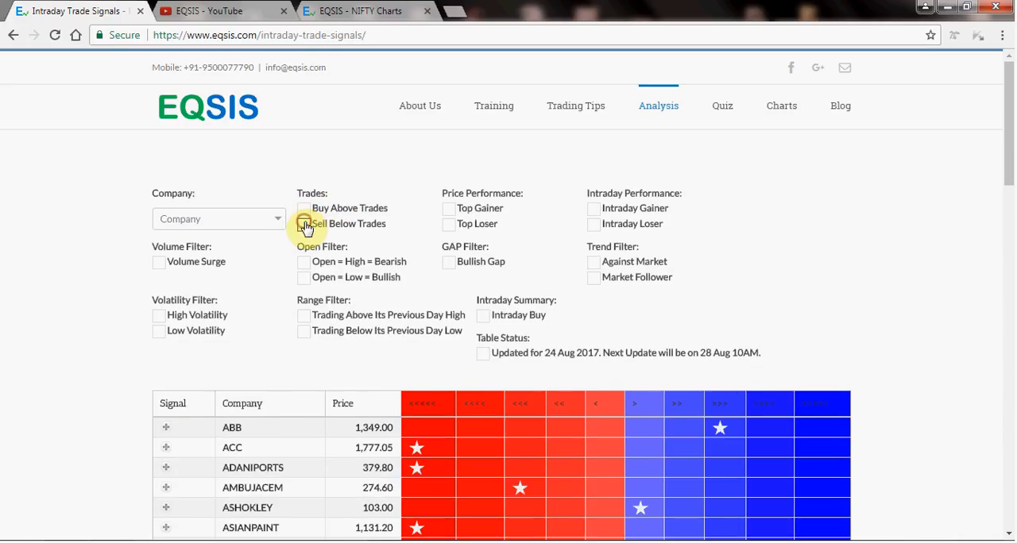
Step: Review the Sell Below Trades results, then clear that filter so every stock from ABB lists again
scroll("down", 3)
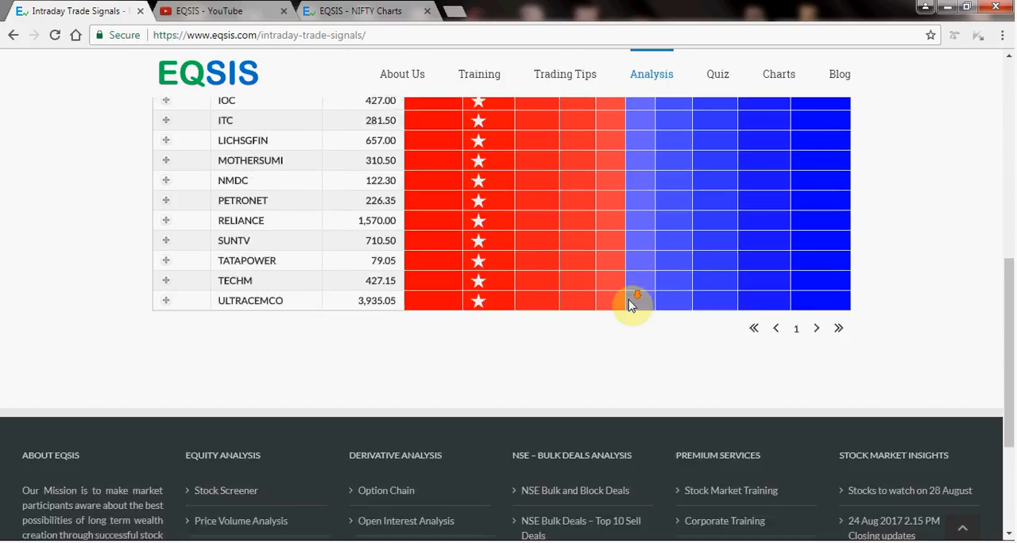
scroll("up", 3)
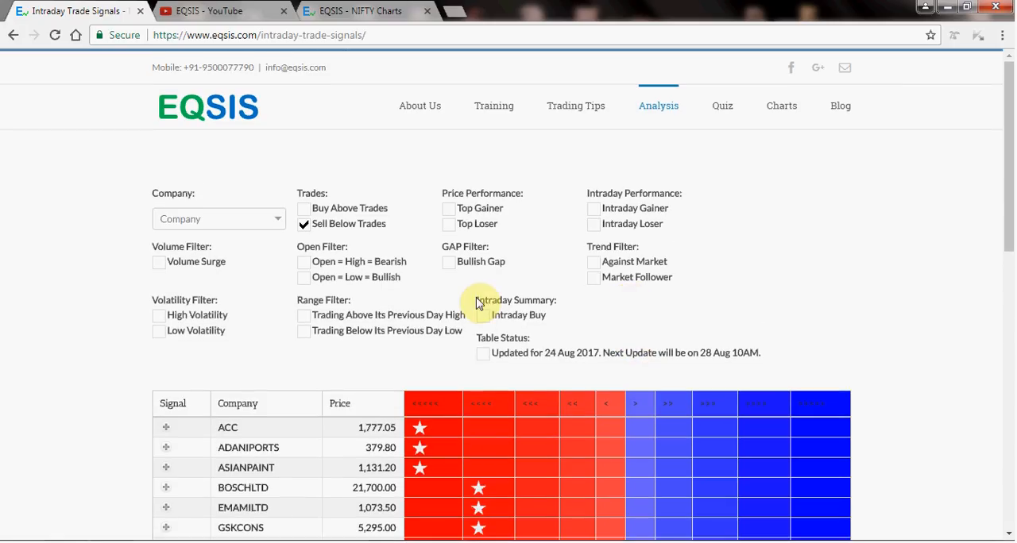
scroll("down", 3)
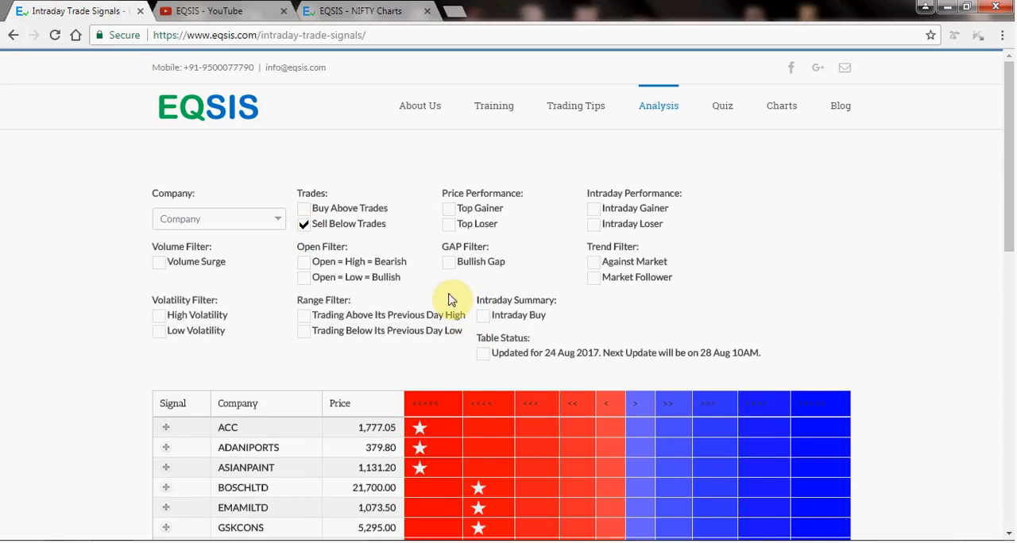
left_click(482, 314)
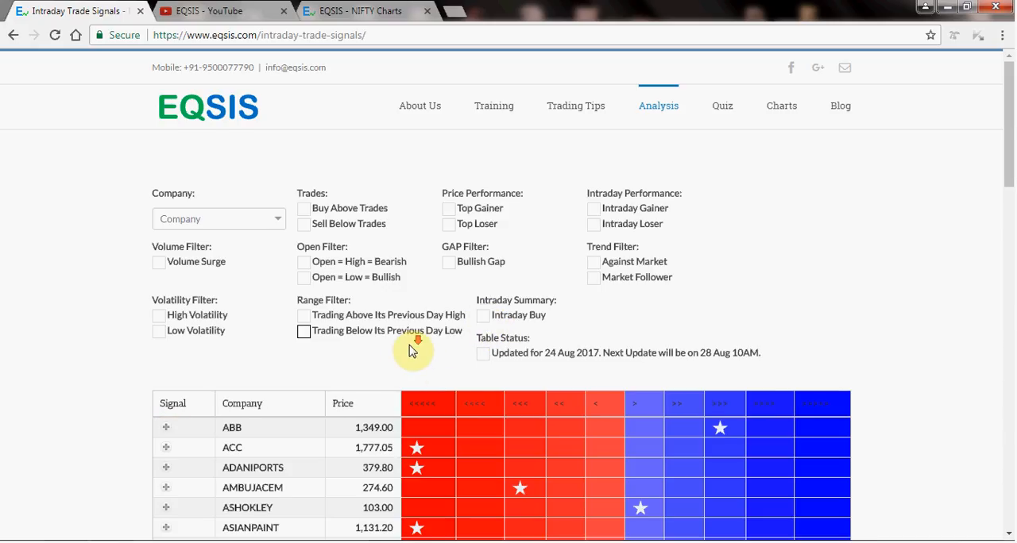
Step: Expand AXISBANK's and CIPLA's trade plans and highlight CIPLA's stoploss 566 (buy above 576.2)
scroll("down", 3)
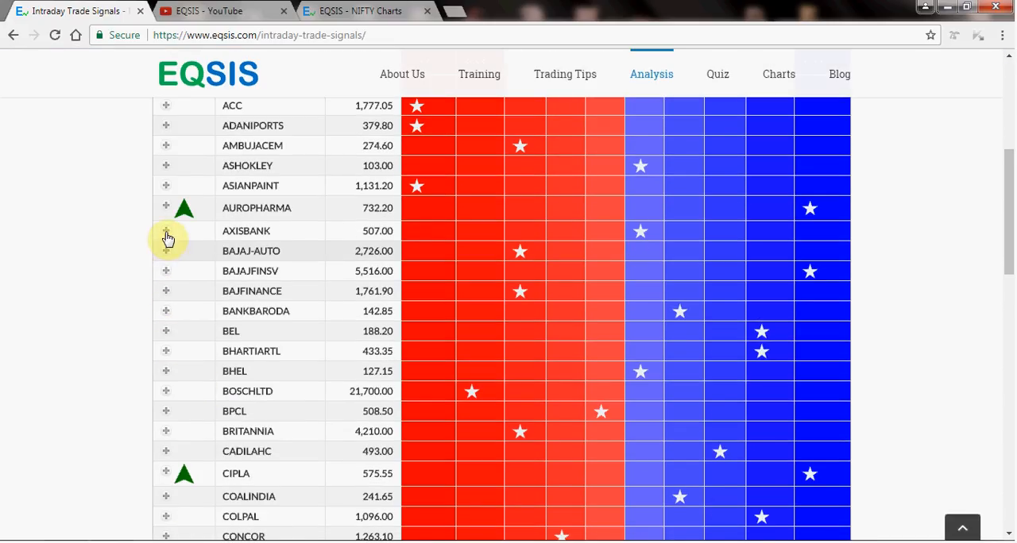
left_click(165, 231)
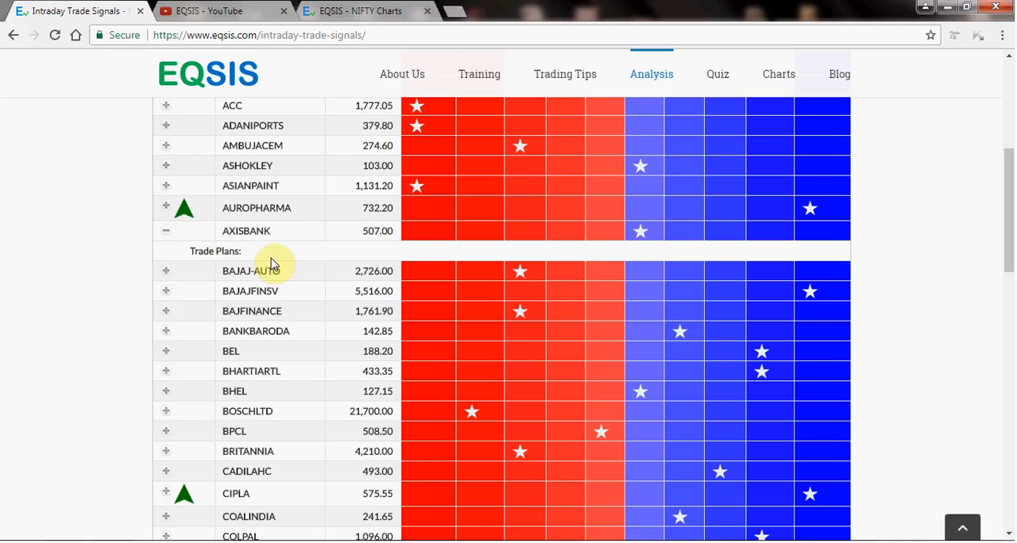
mouse_move(286, 261)
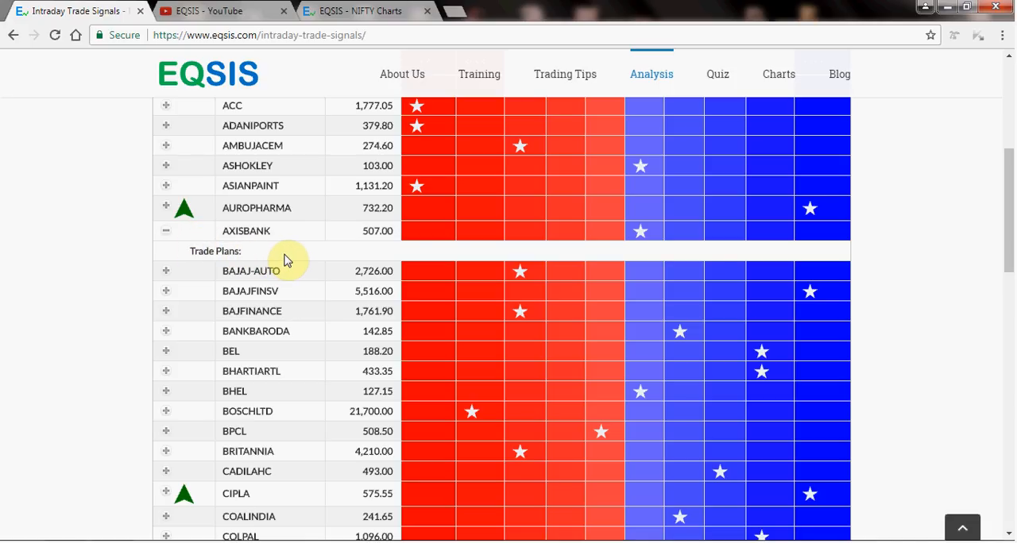
mouse_move(269, 261)
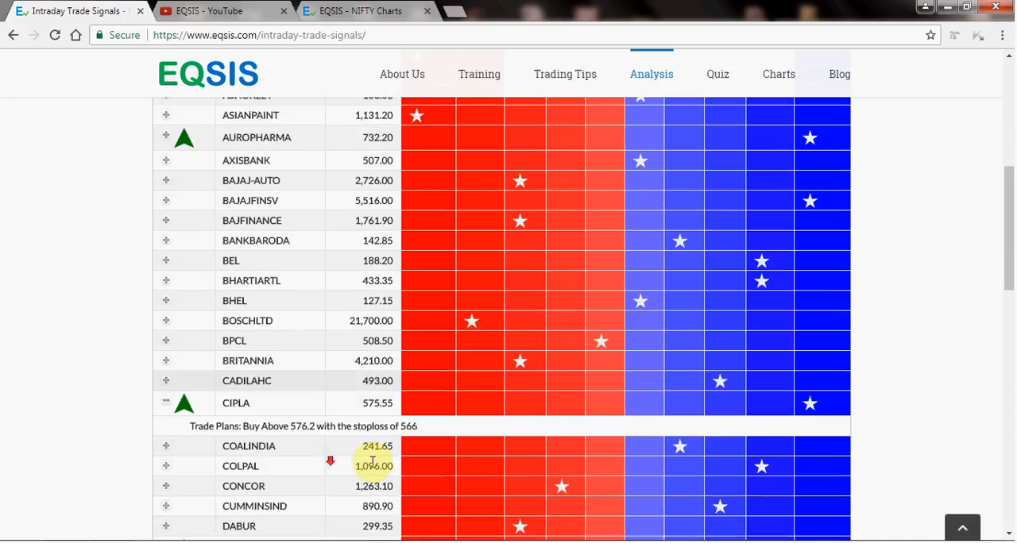
scroll("down", 3)
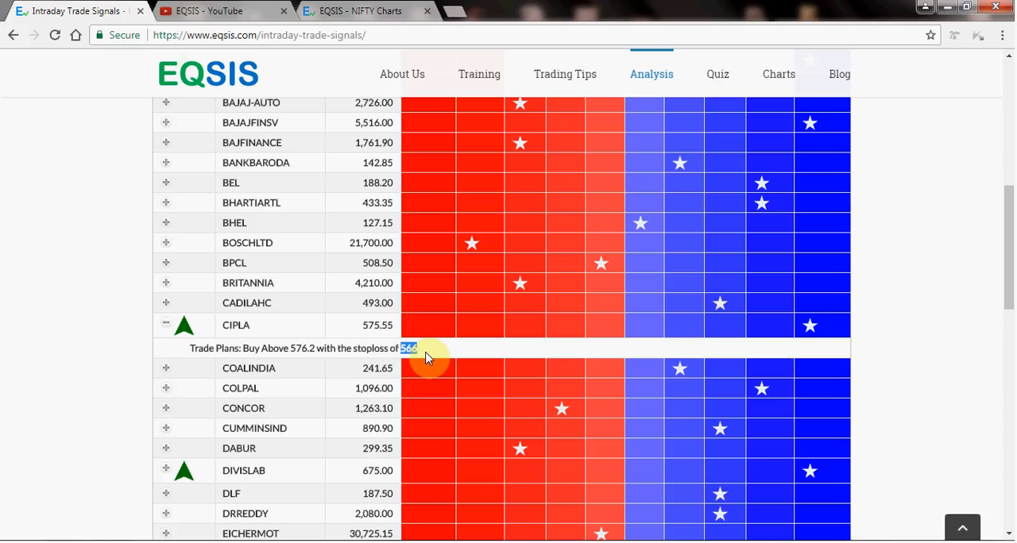
mouse_move(429, 356)
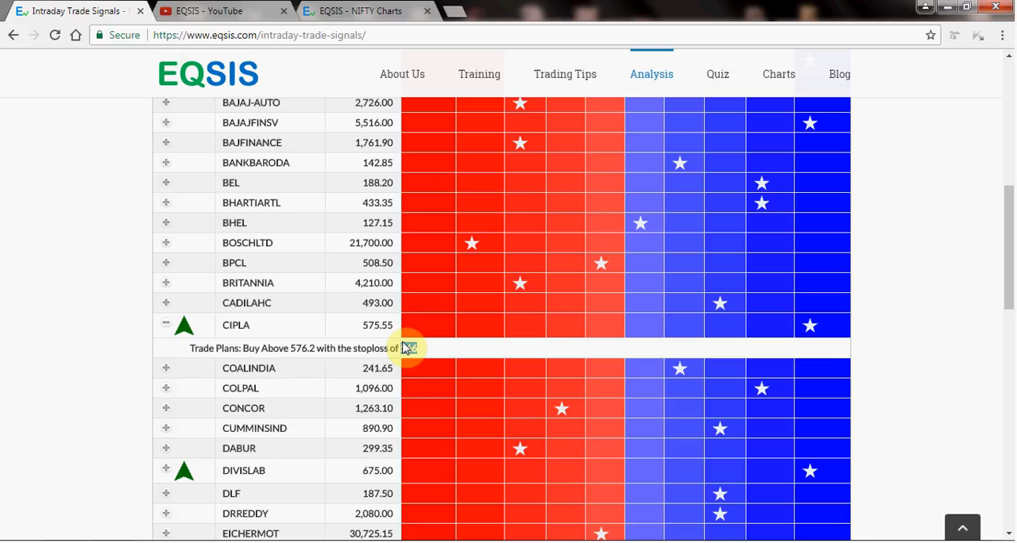
double_click(407, 348)
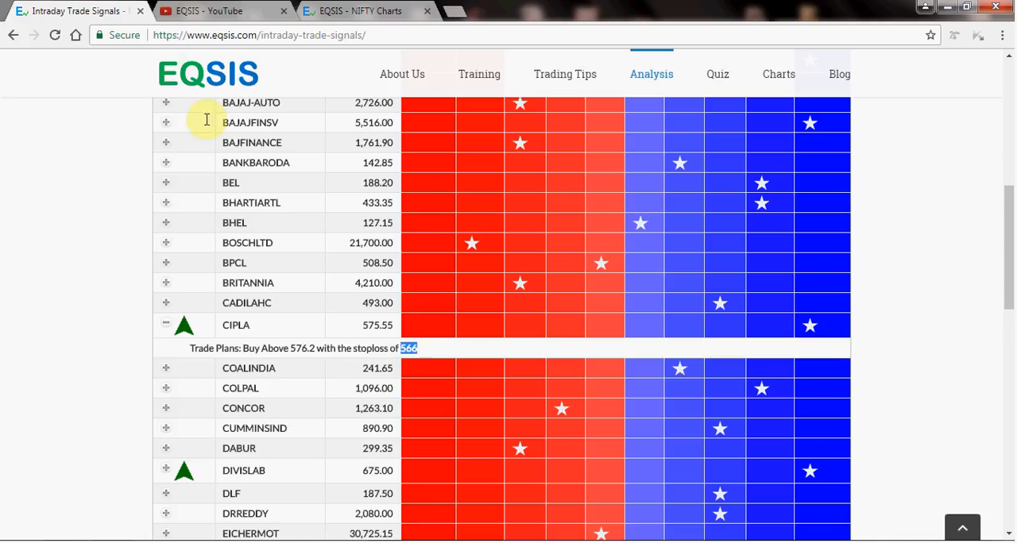
left_click(222, 9)
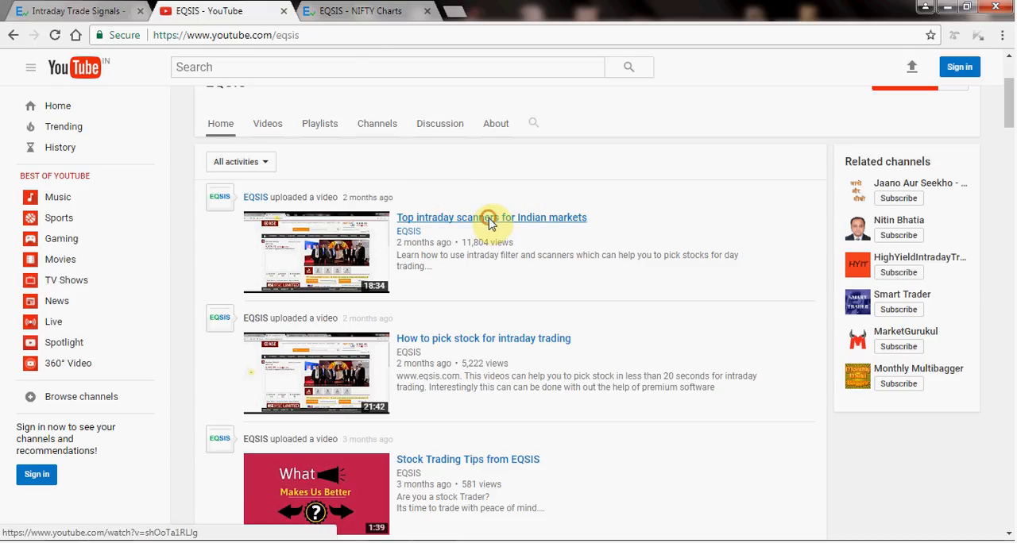
Step: View the 'Top intraday scanners for Indian markets' video and read through its comments
left_click(491, 216)
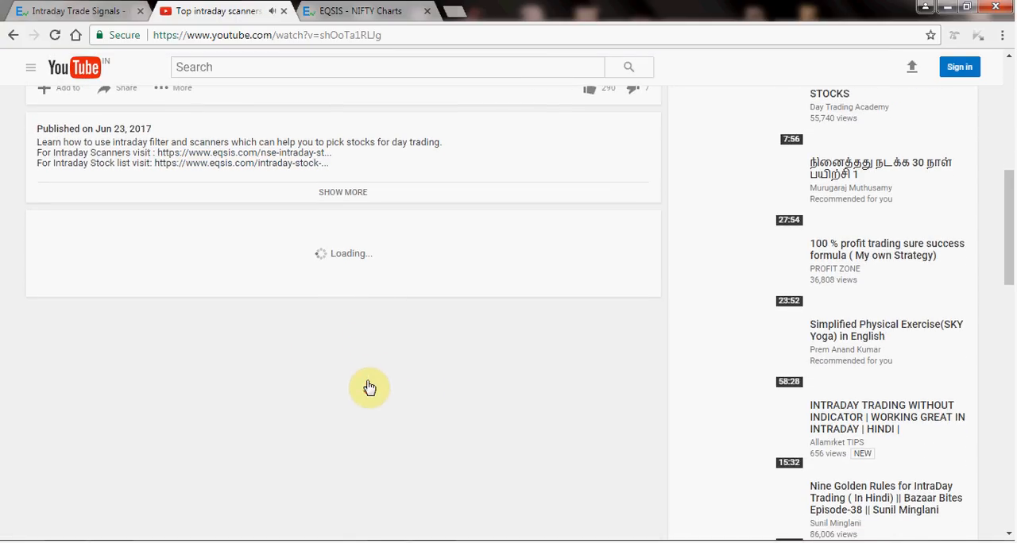
scroll("down", 3)
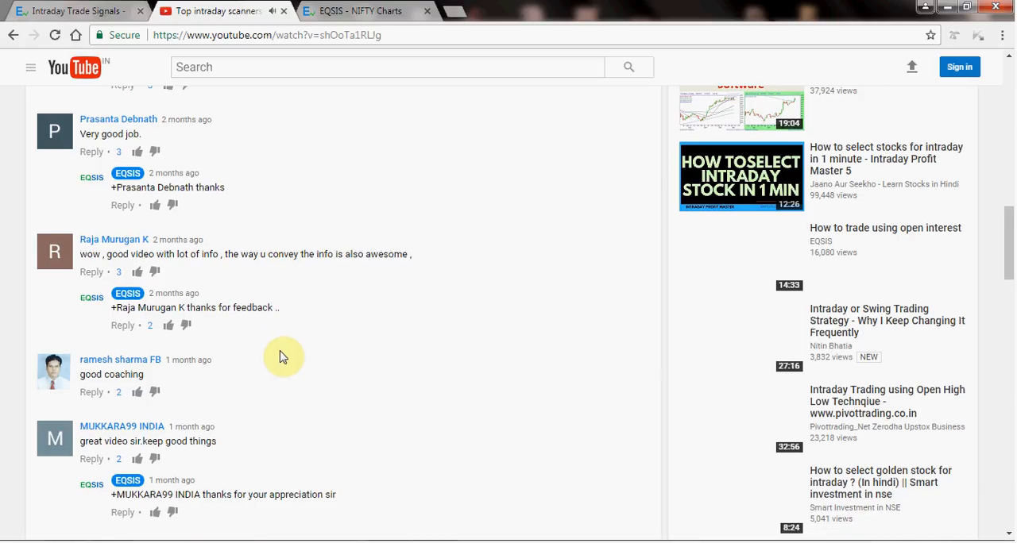
scroll("down", 3)
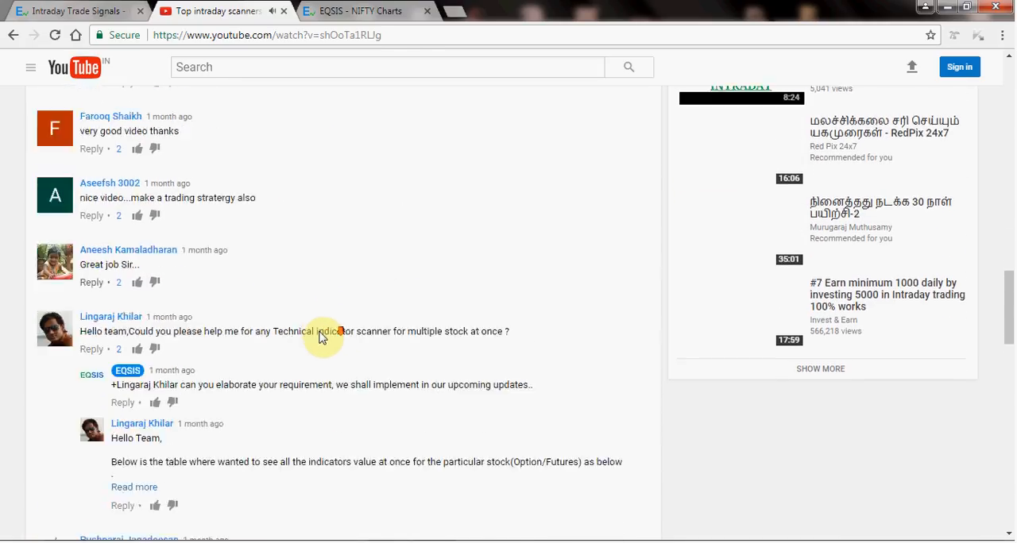
scroll("down", 3)
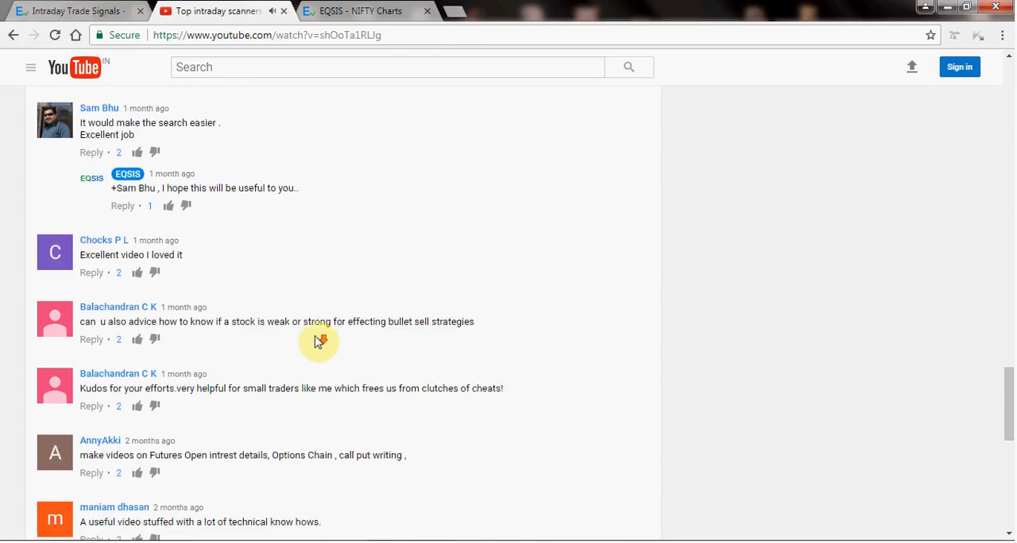
scroll("down", 3)
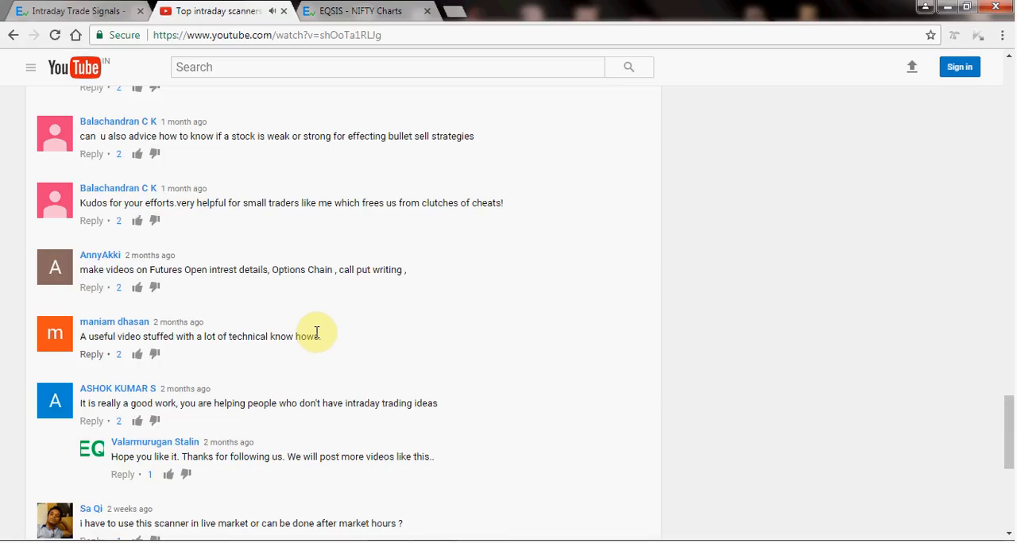
mouse_move(326, 337)
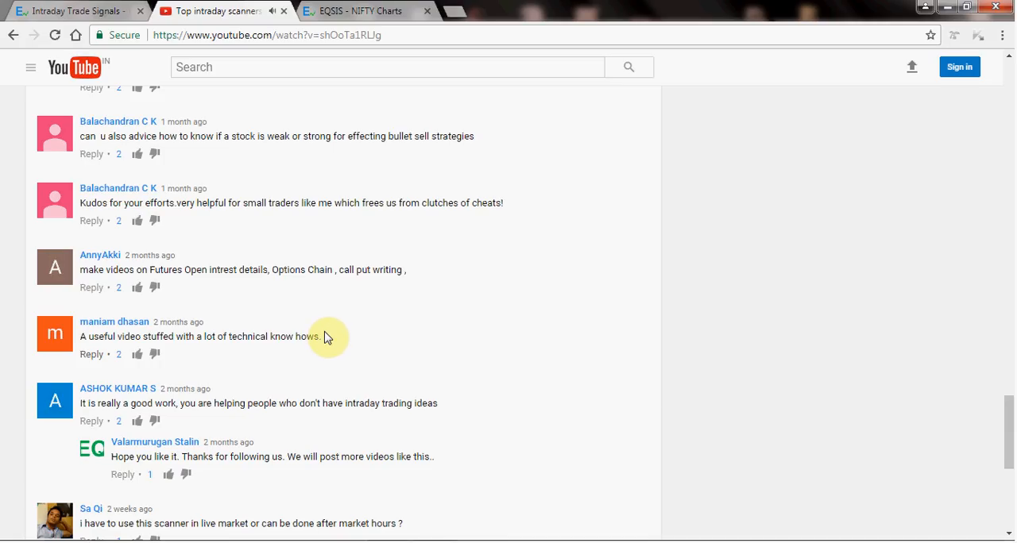
mouse_move(332, 335)
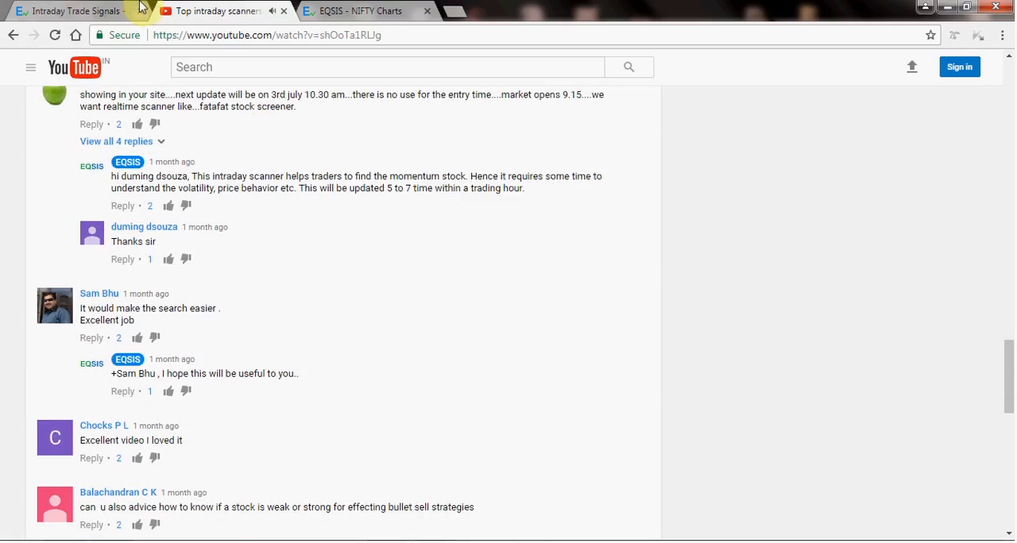
Step: Return to the EQSIS Intraday Trade Signals page
left_click(72, 9)
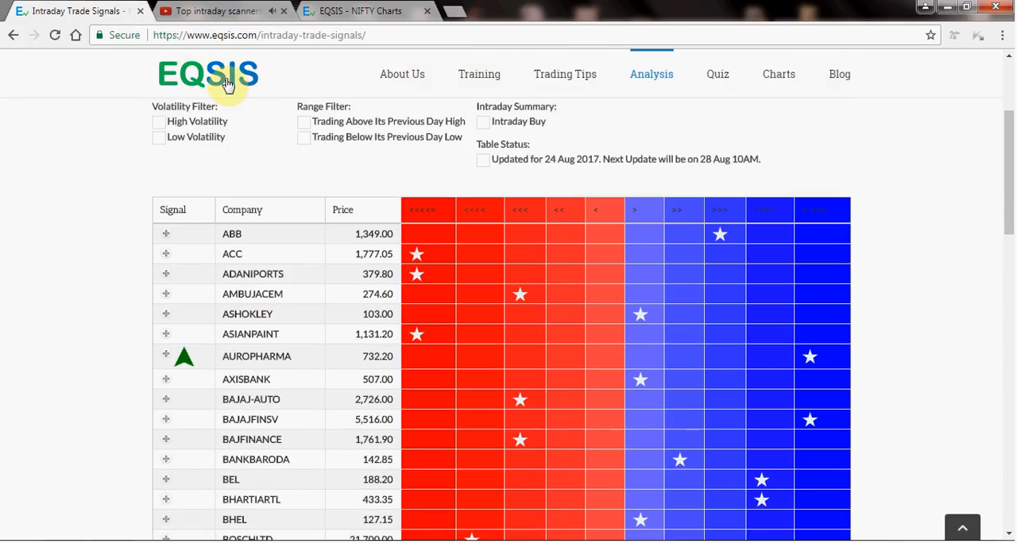
mouse_move(605, 104)
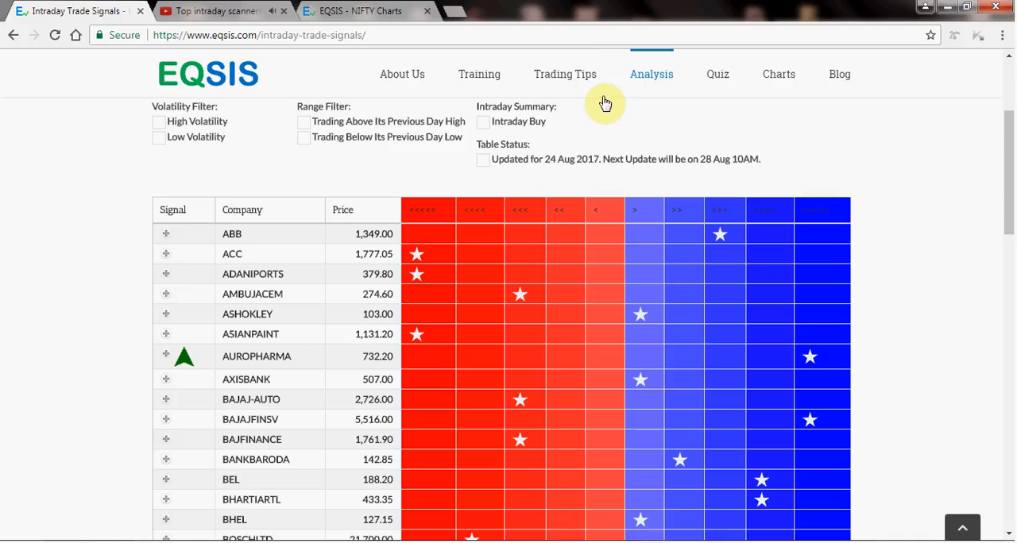
mouse_move(480, 73)
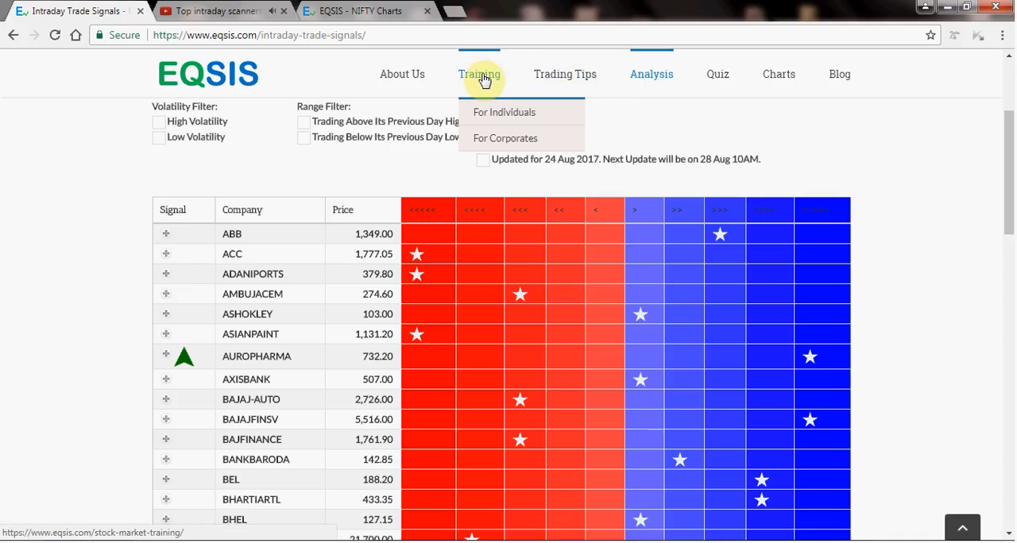
mouse_move(664, 108)
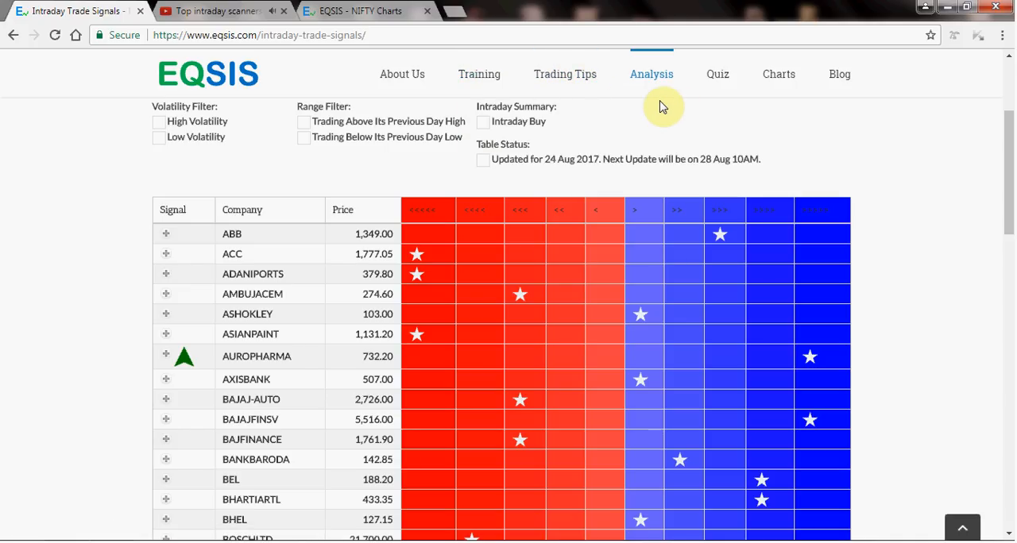